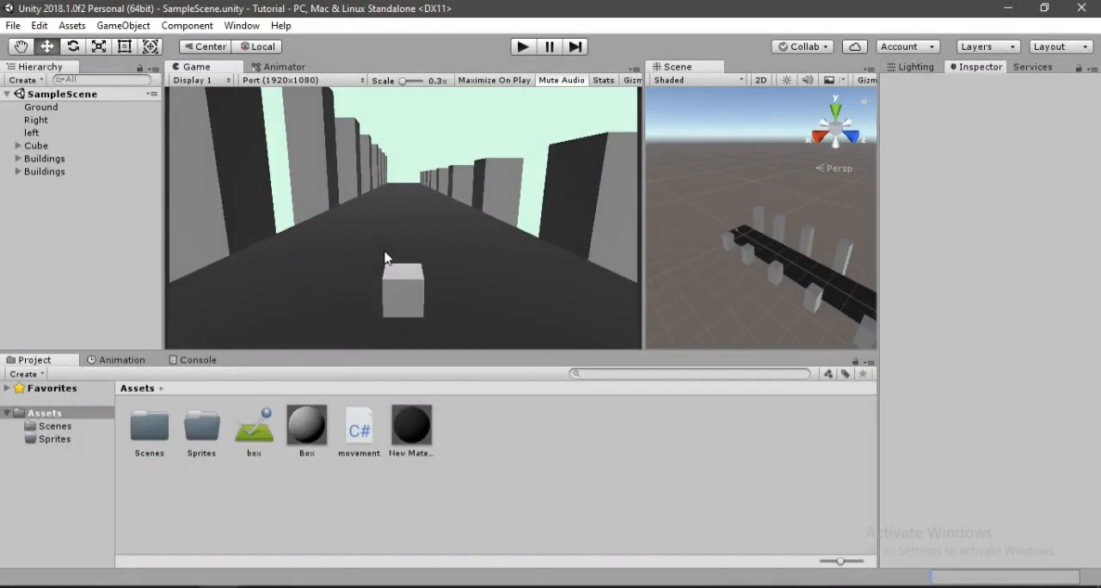
pyautogui.moveTo(102, 205)
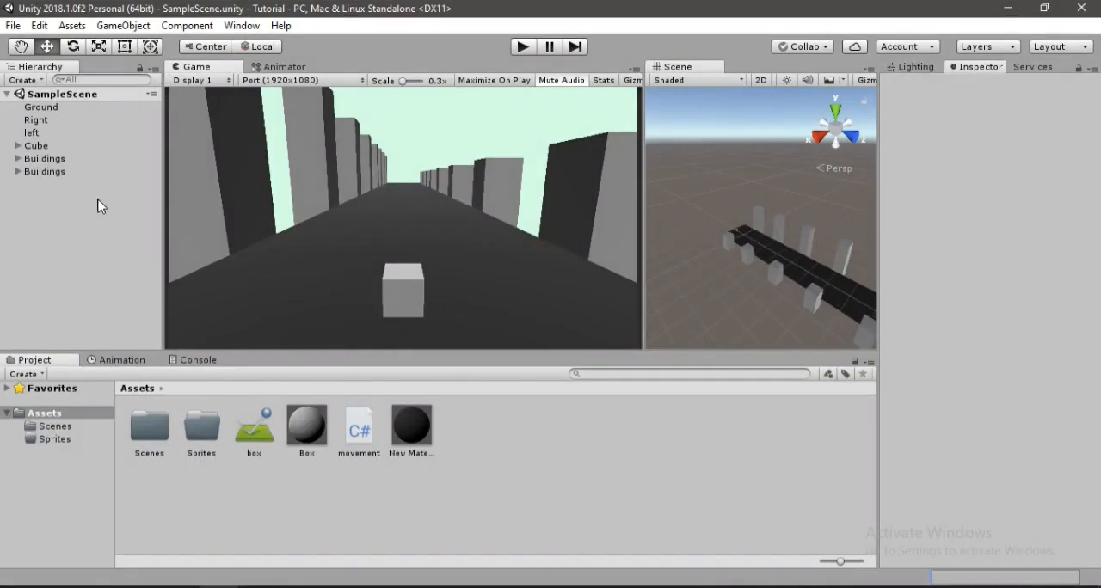
# - Inspect the Cube, its attached camera and both Buildings groups in the Hierarchy
pyautogui.click(36, 145)
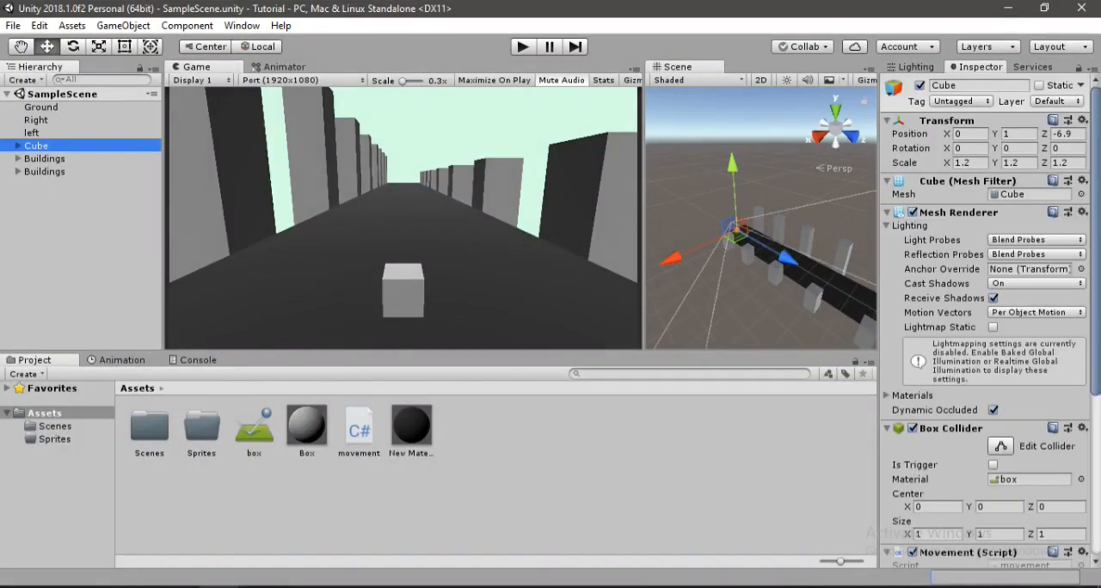
pyautogui.scroll(-3)
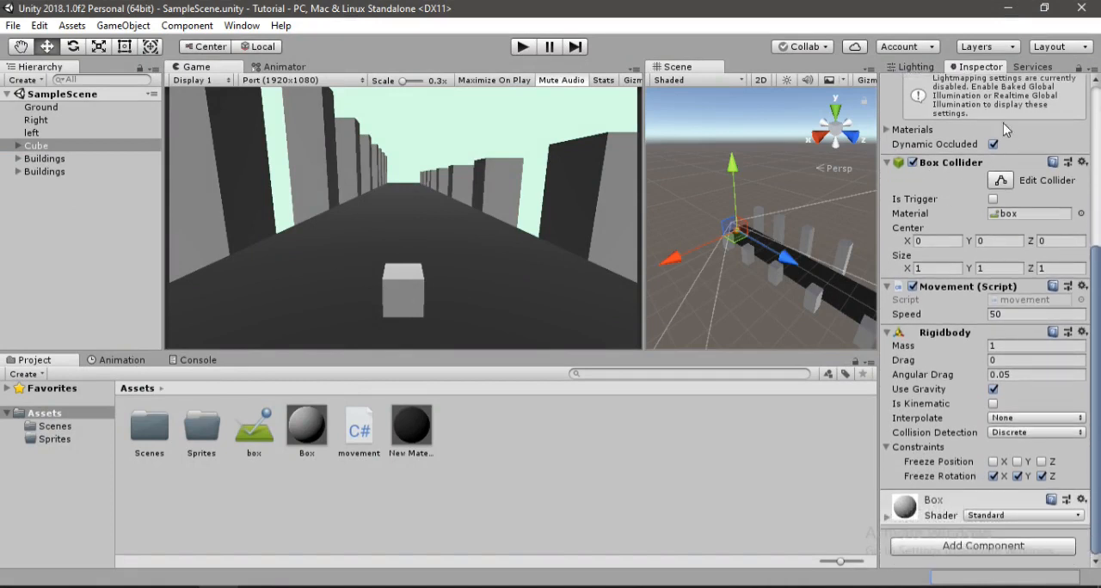
pyautogui.moveTo(970, 297)
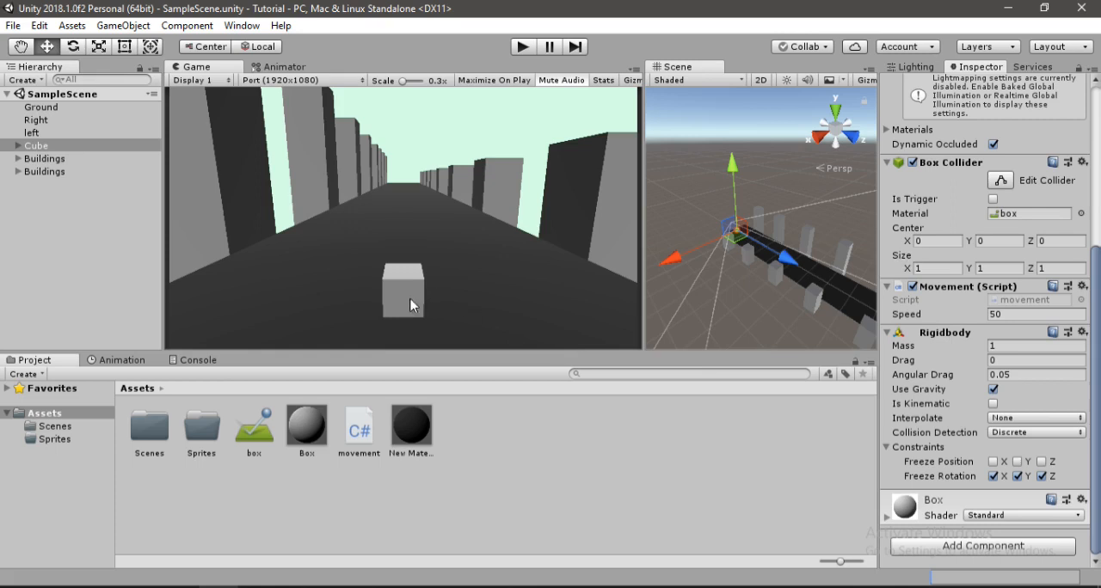
pyautogui.moveTo(967, 348)
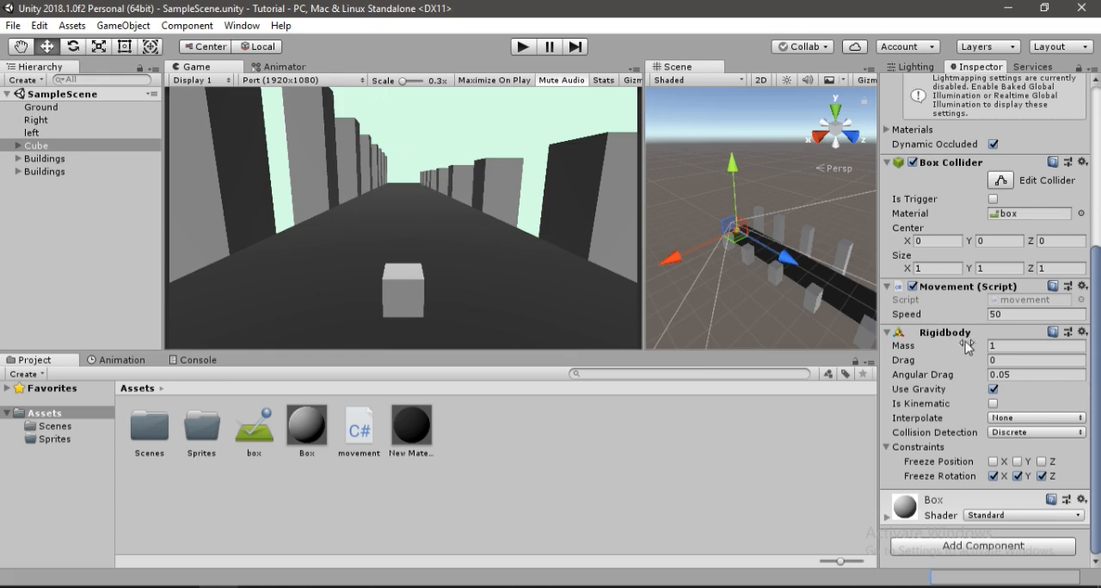
pyautogui.click(993, 476)
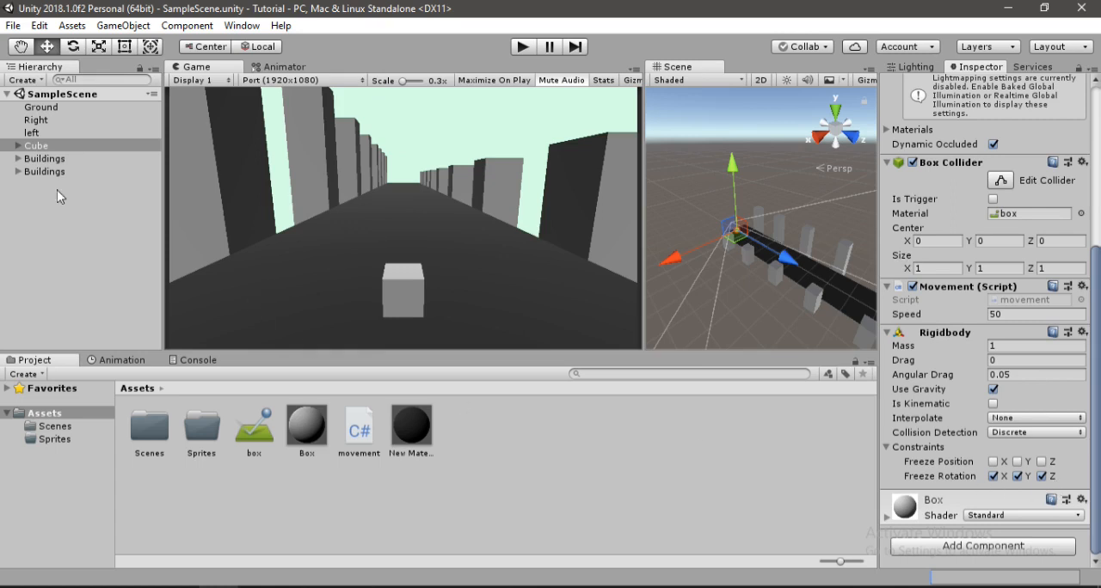
pyautogui.click(65, 158)
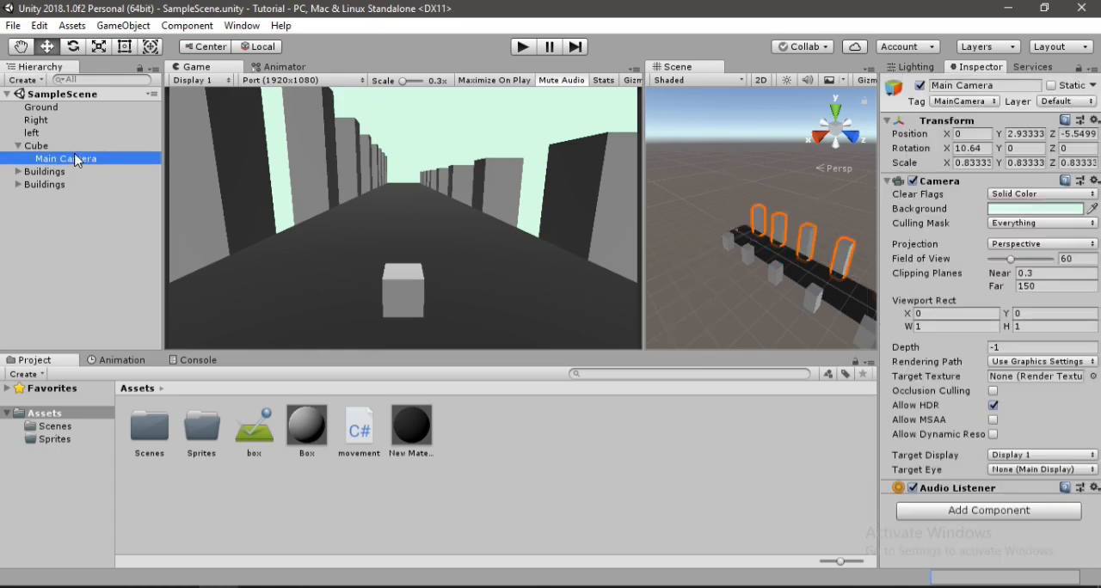
pyautogui.click(19, 145)
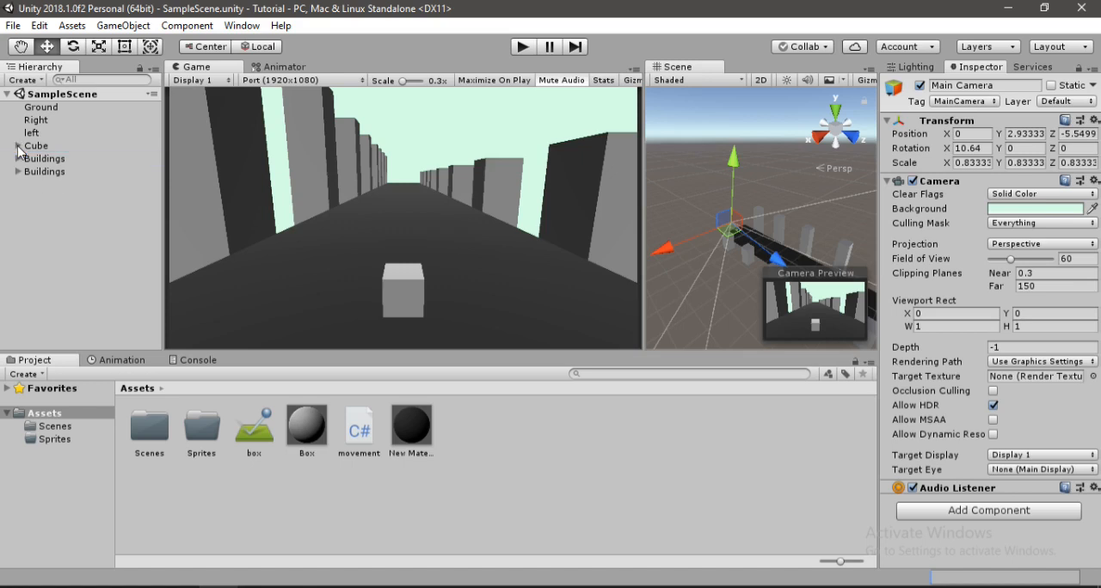
pyautogui.moveTo(444, 219)
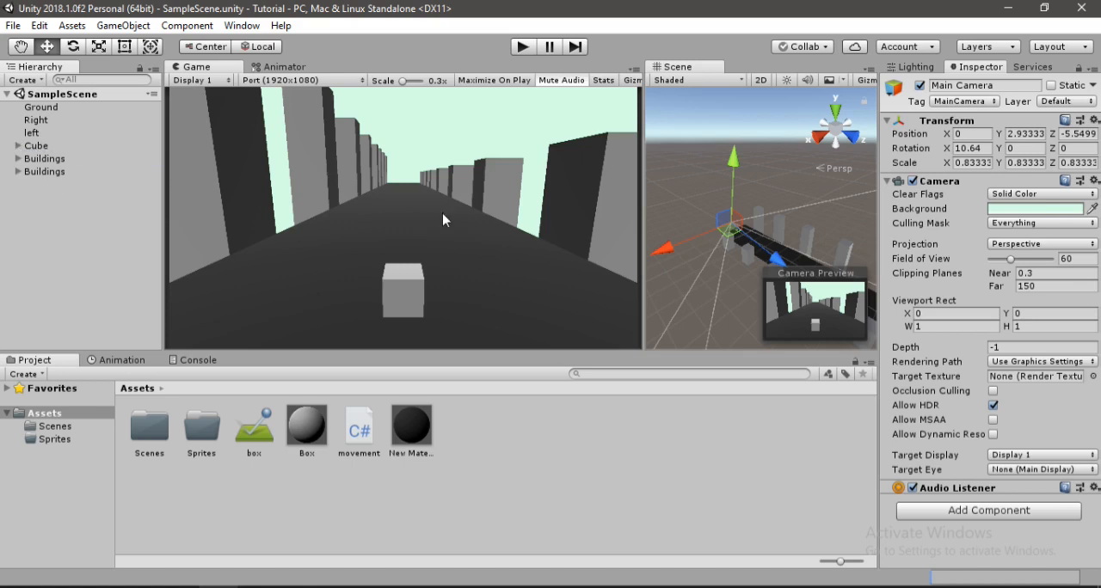
pyautogui.click(45, 158)
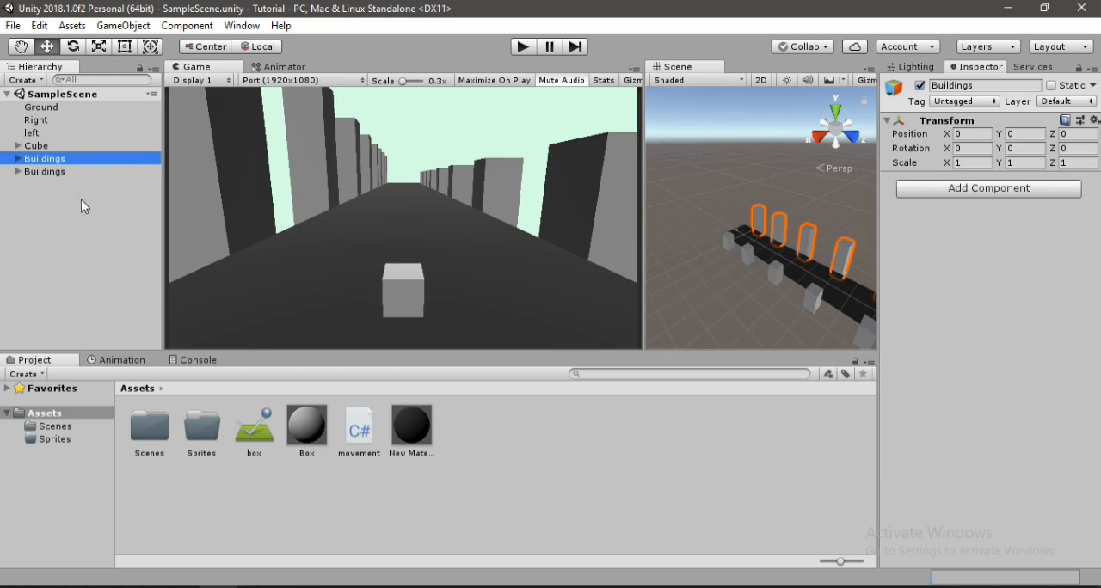
pyautogui.click(44, 171)
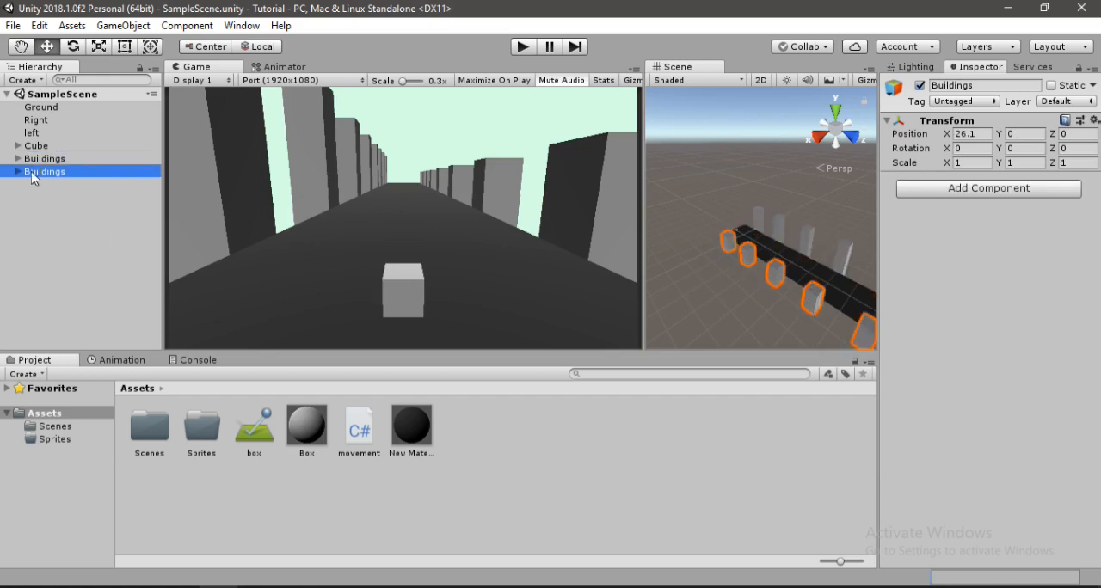
pyautogui.moveTo(416, 307)
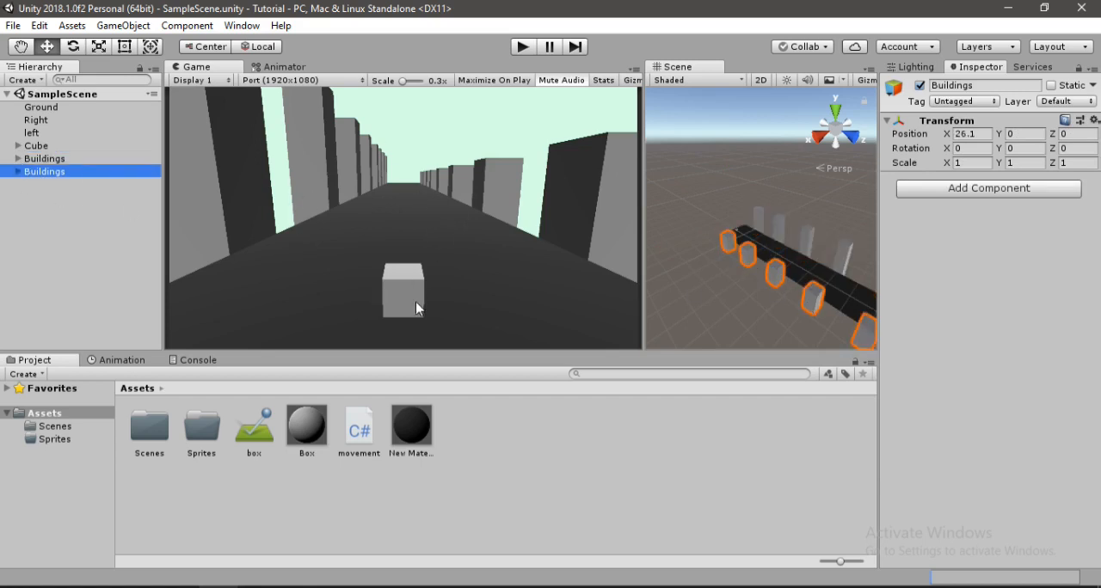
pyautogui.click(53, 240)
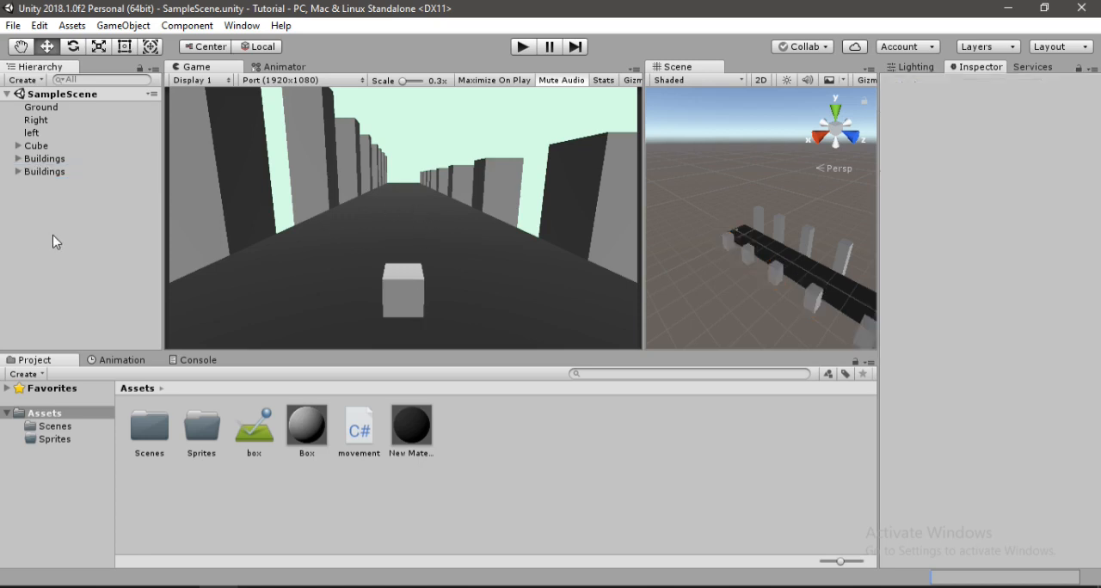
pyautogui.moveTo(60, 235)
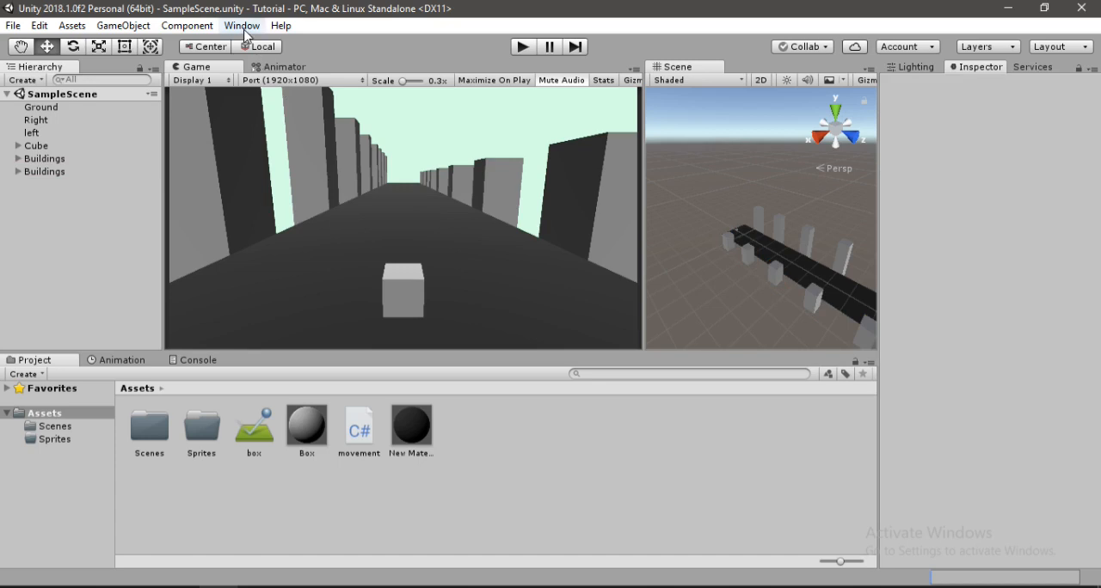
# - Review the Post Processing package details in the Package Manager
pyautogui.click(242, 25)
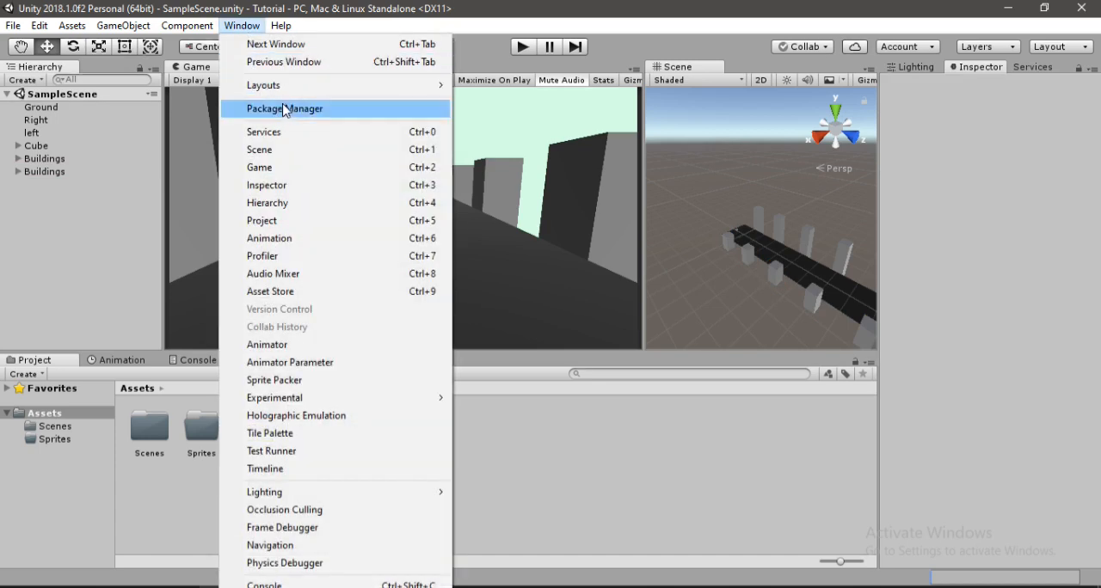
pyautogui.click(283, 108)
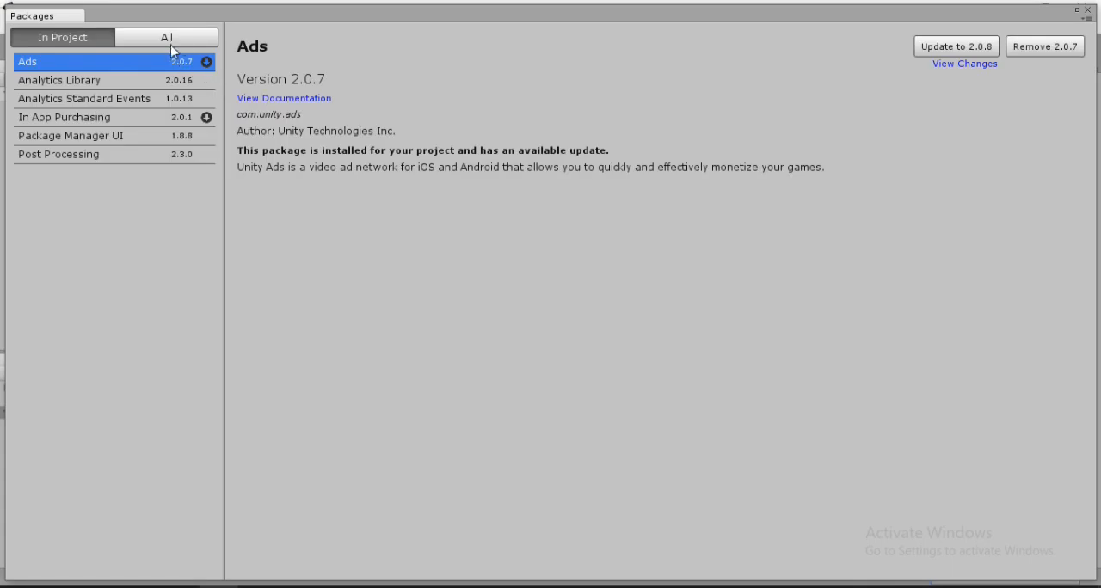
pyautogui.click(165, 37)
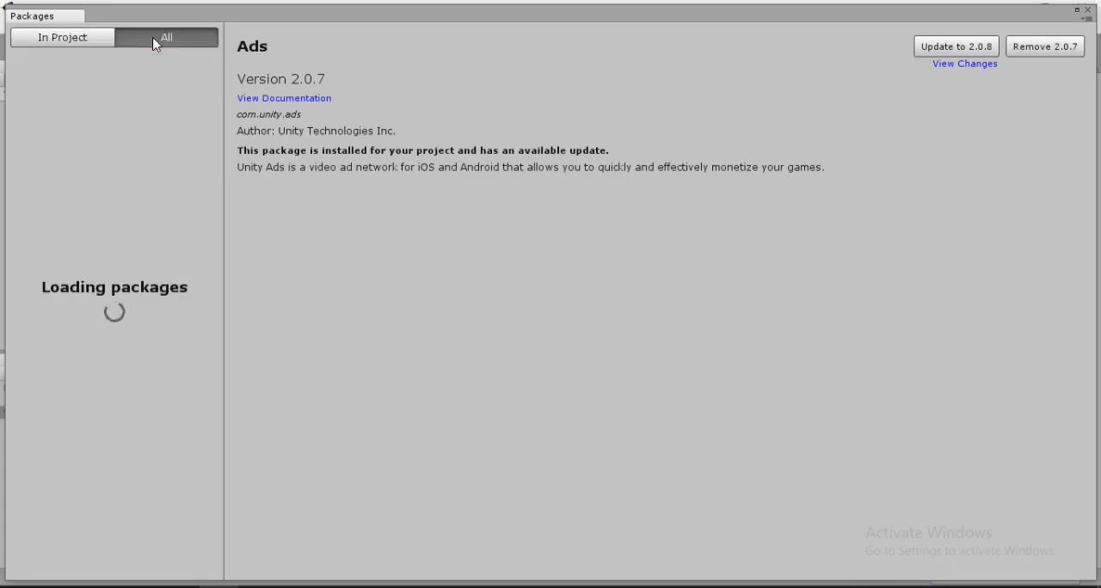
pyautogui.click(166, 37)
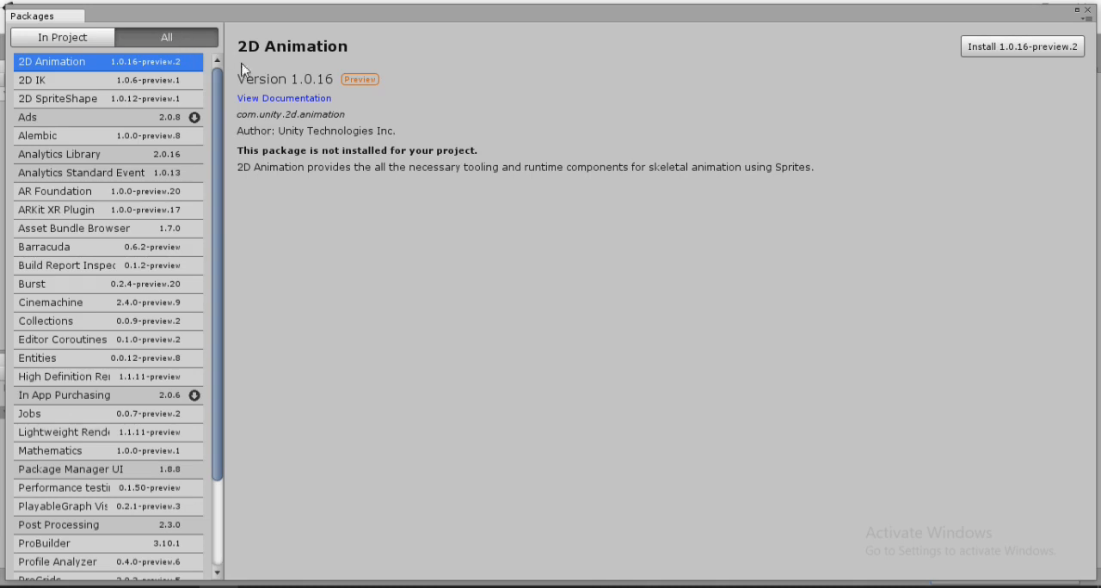
pyautogui.click(58, 525)
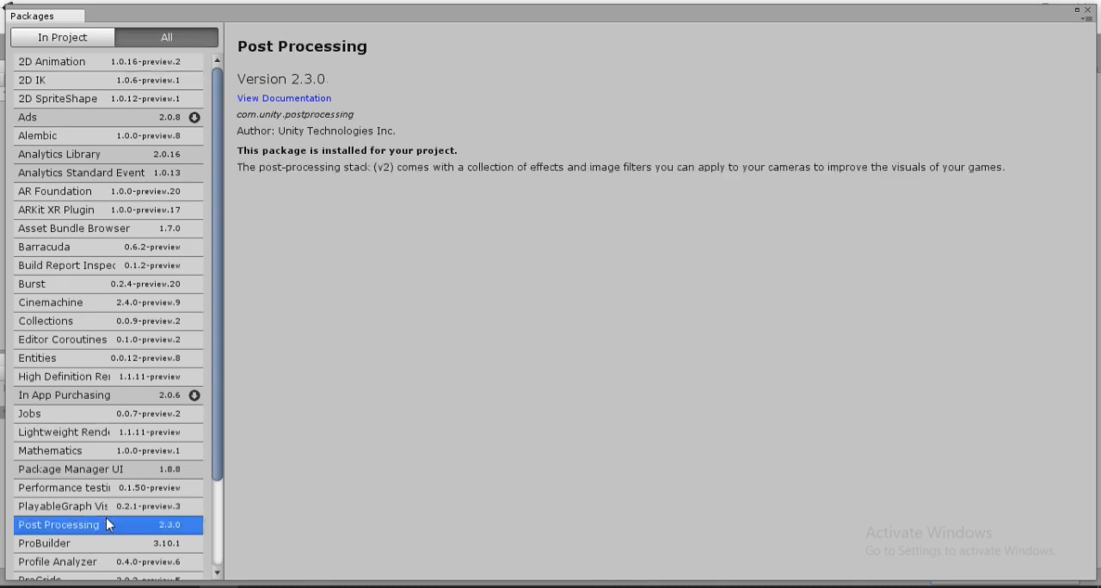
pyautogui.moveTo(585, 7)
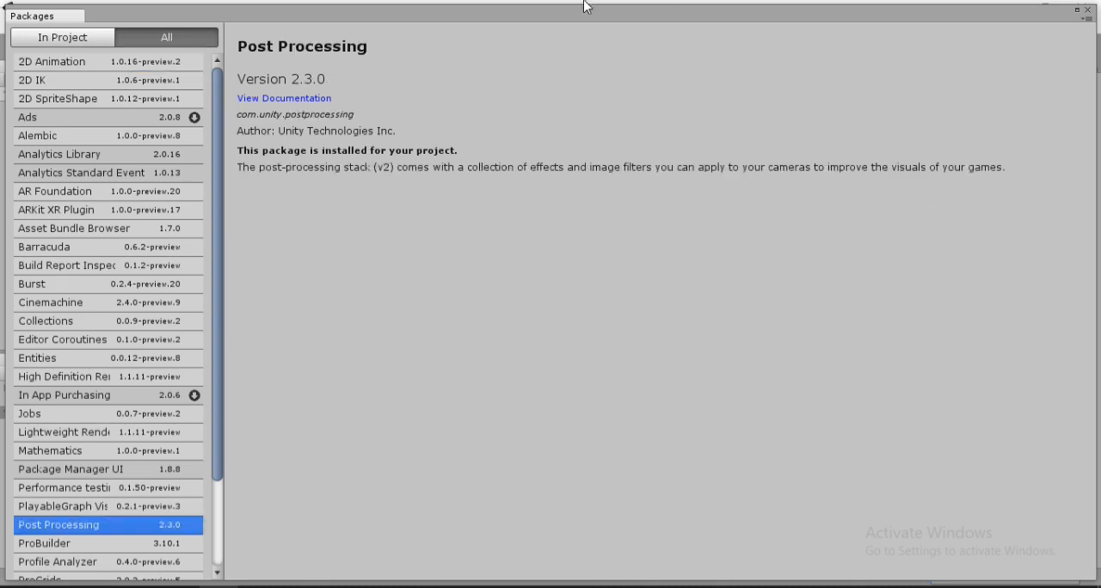
pyautogui.moveTo(1085, 14)
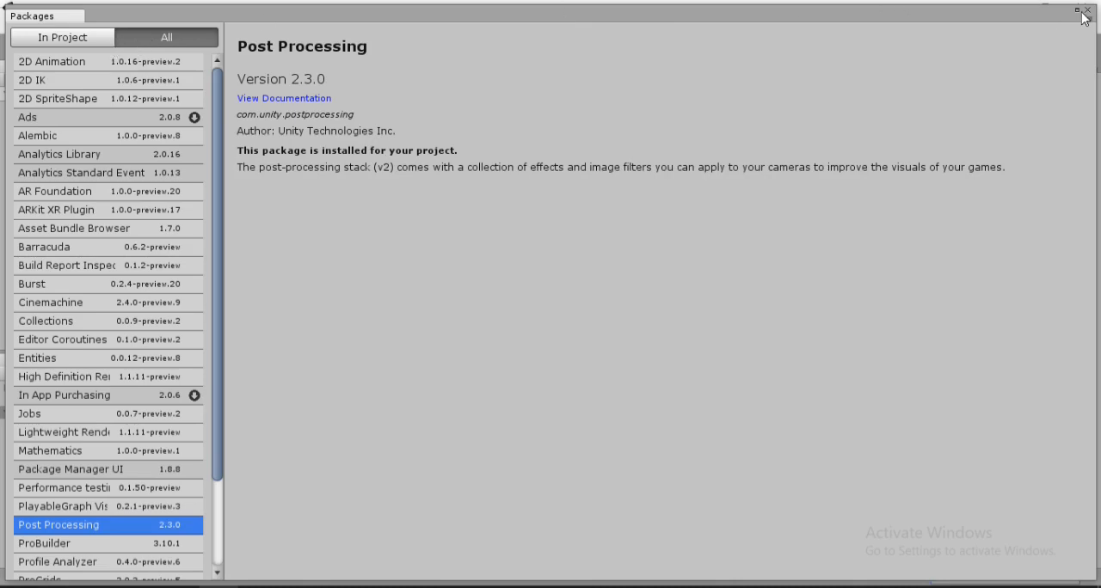
pyautogui.click(1087, 10)
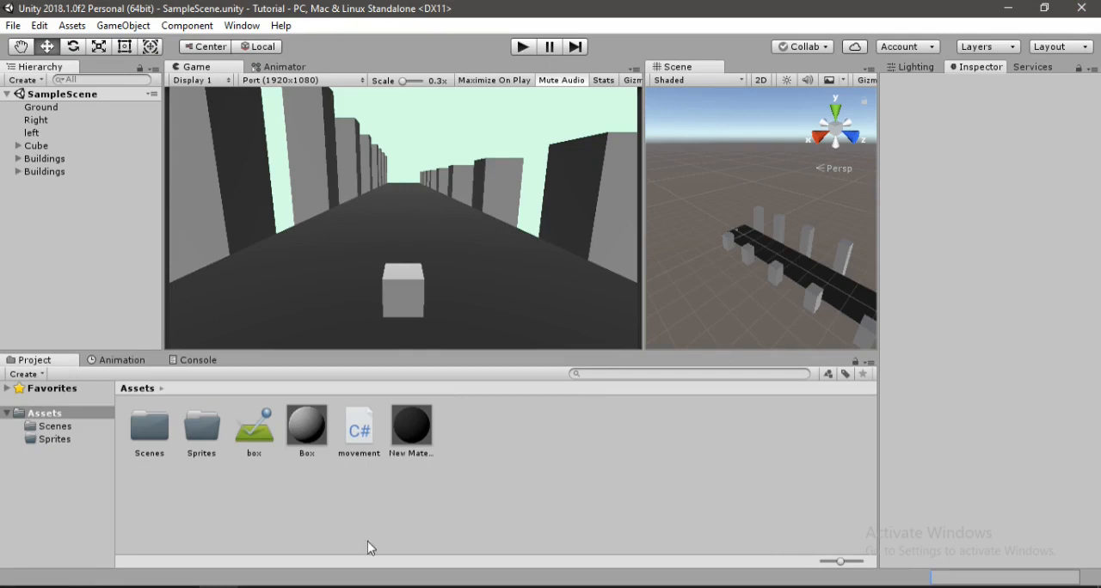
pyautogui.moveTo(99, 118)
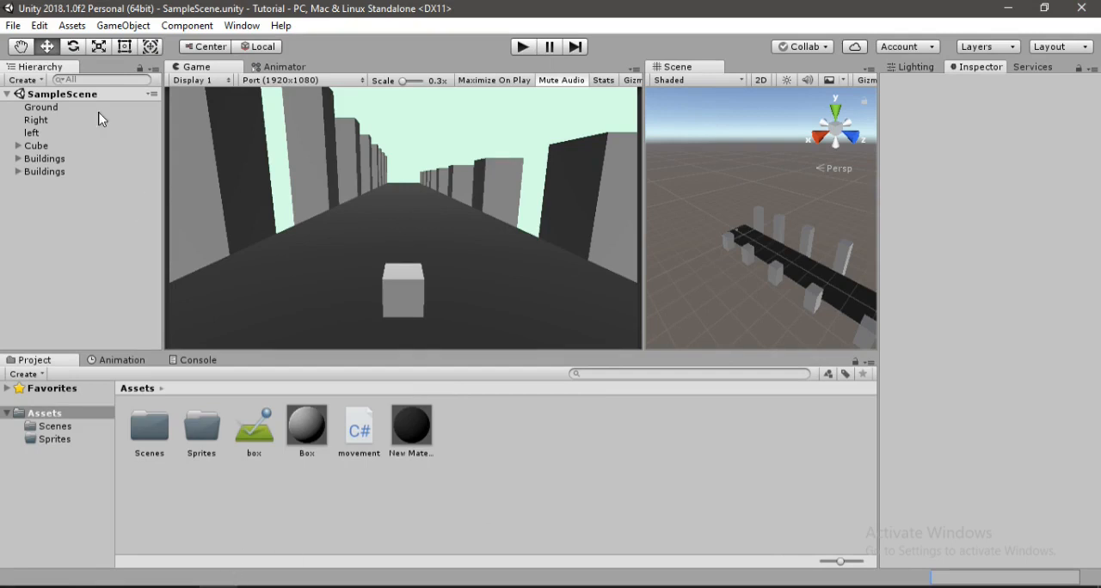
# - Create a Post-processing Profile asset named PPP in the Assets folder
pyautogui.click(71, 25)
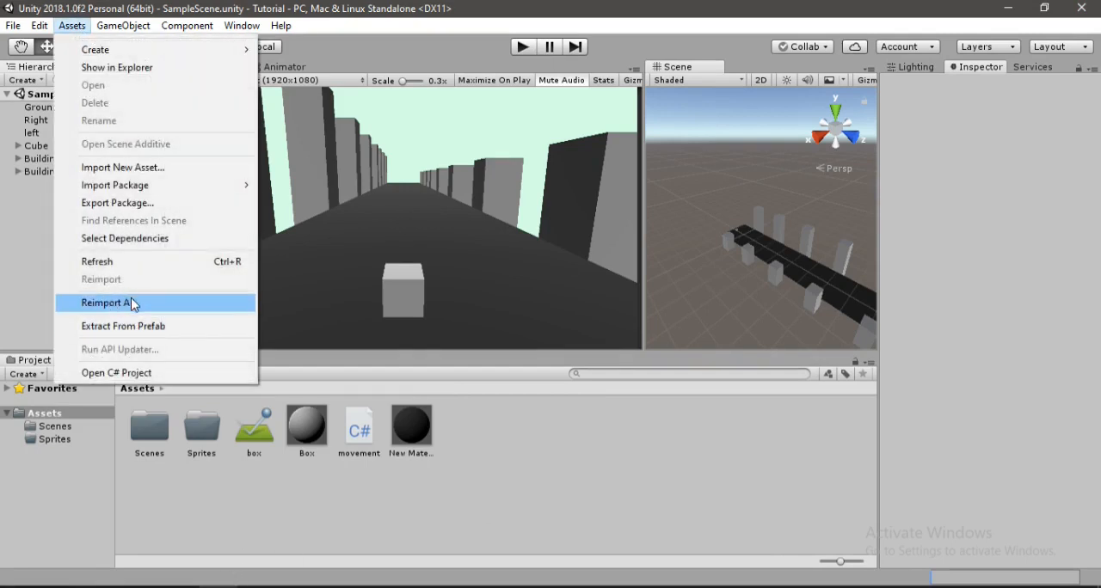
pyautogui.moveTo(191, 302)
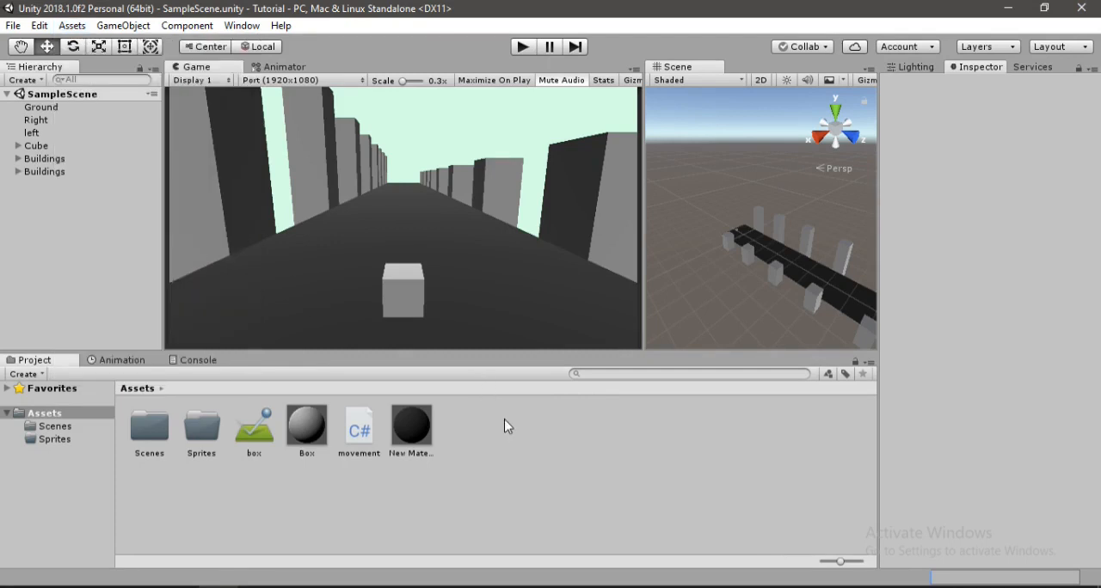
pyautogui.rightClick(507, 426)
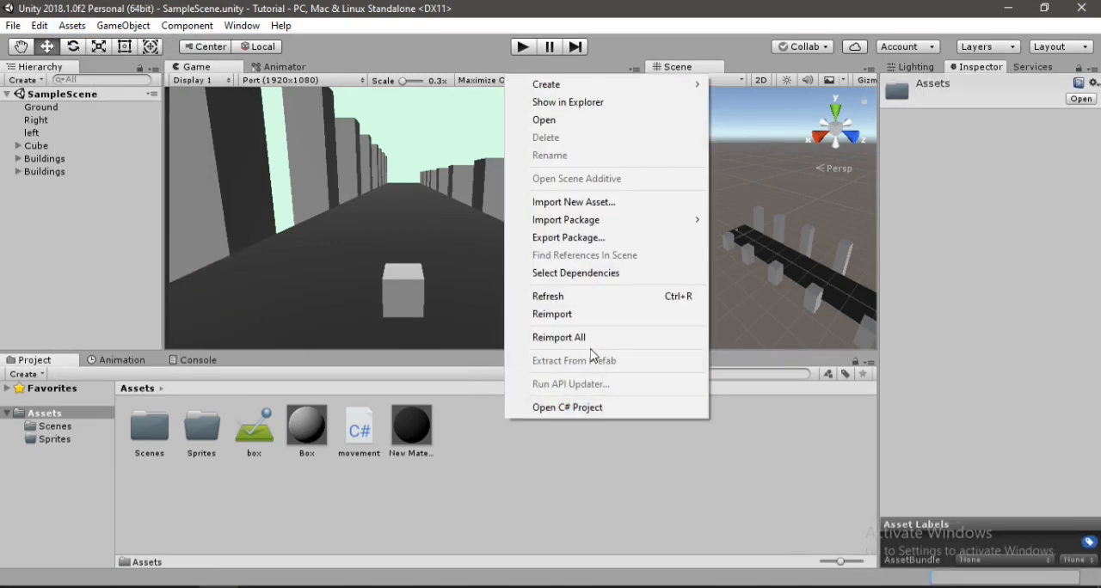
pyautogui.moveTo(546, 84)
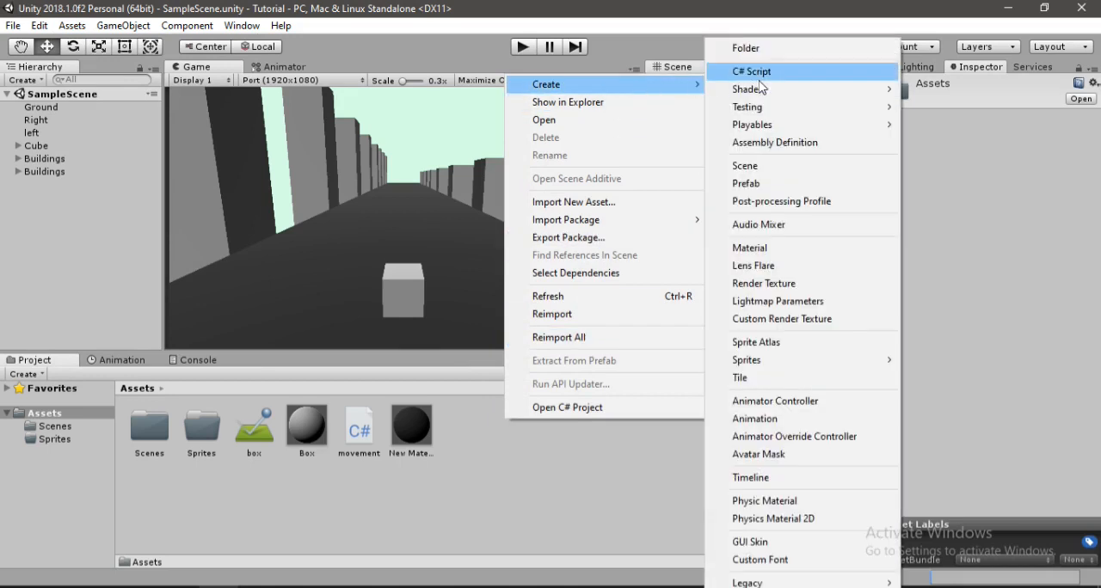
pyautogui.moveTo(780, 201)
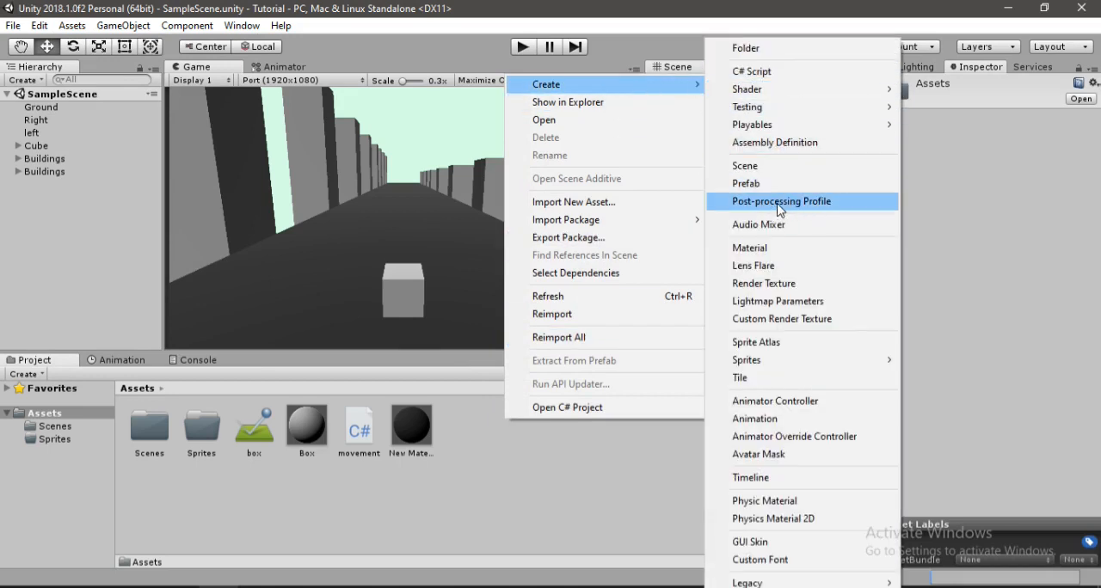
pyautogui.click(781, 201)
pyautogui.write('PPP')
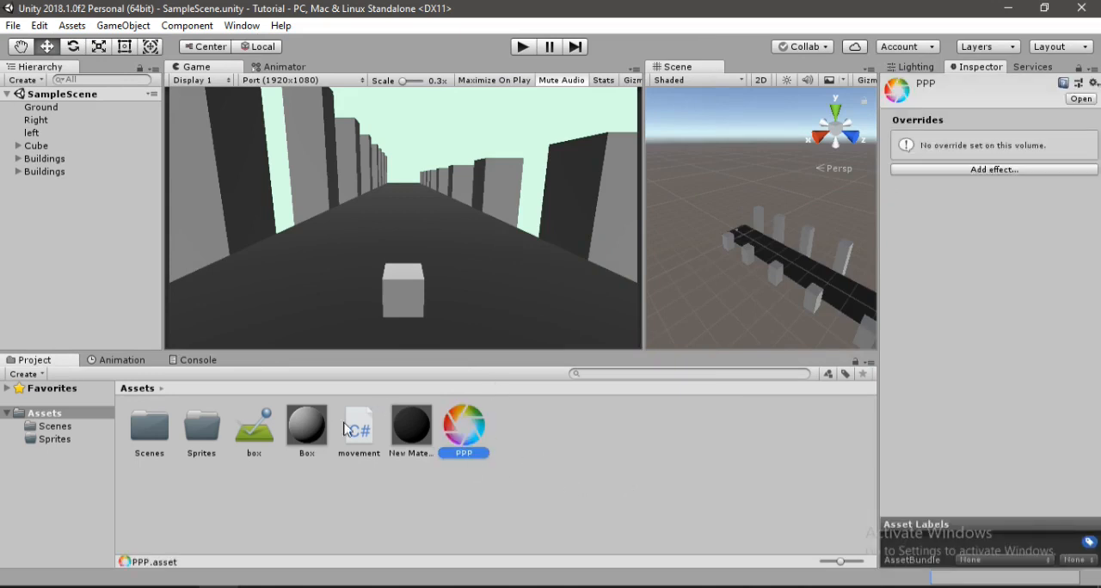
pyautogui.click(18, 145)
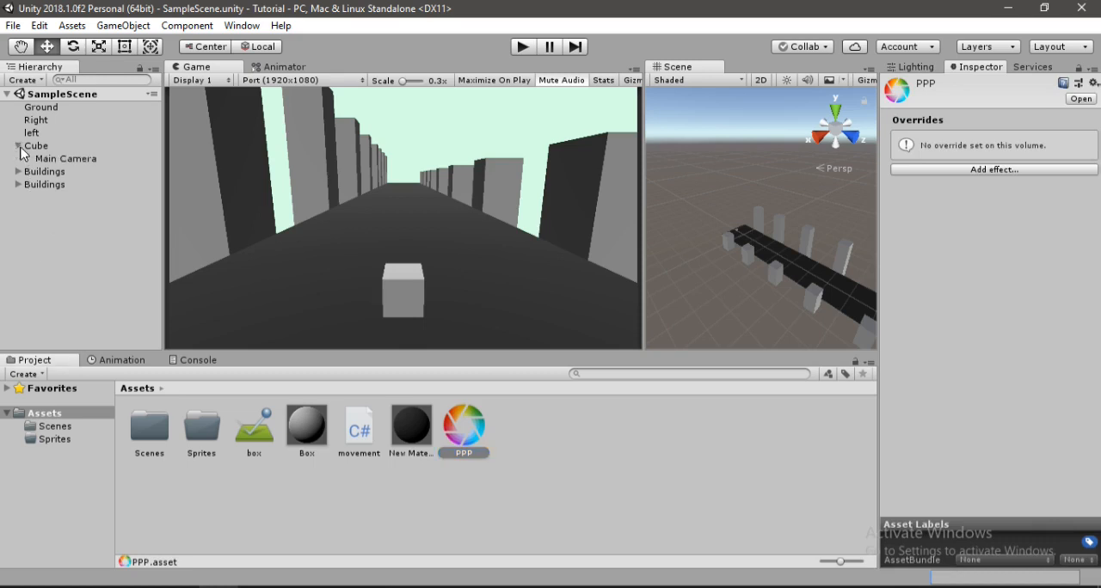
# - Add an empty child 'Effect' under Cube with a Post Process Volume using profile PPP
pyautogui.rightClick(36, 146)
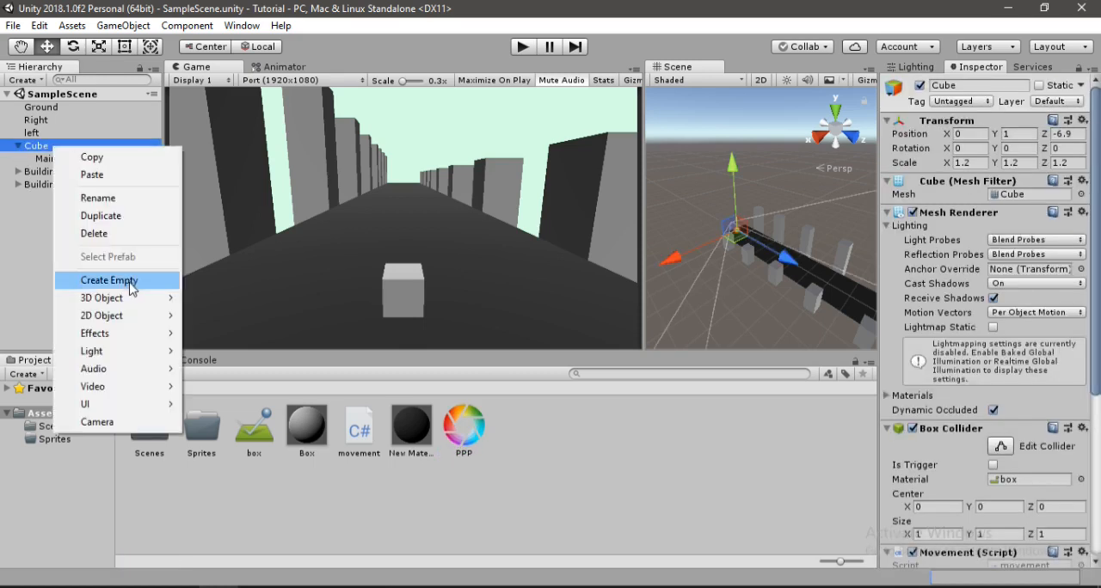
pyautogui.click(109, 279)
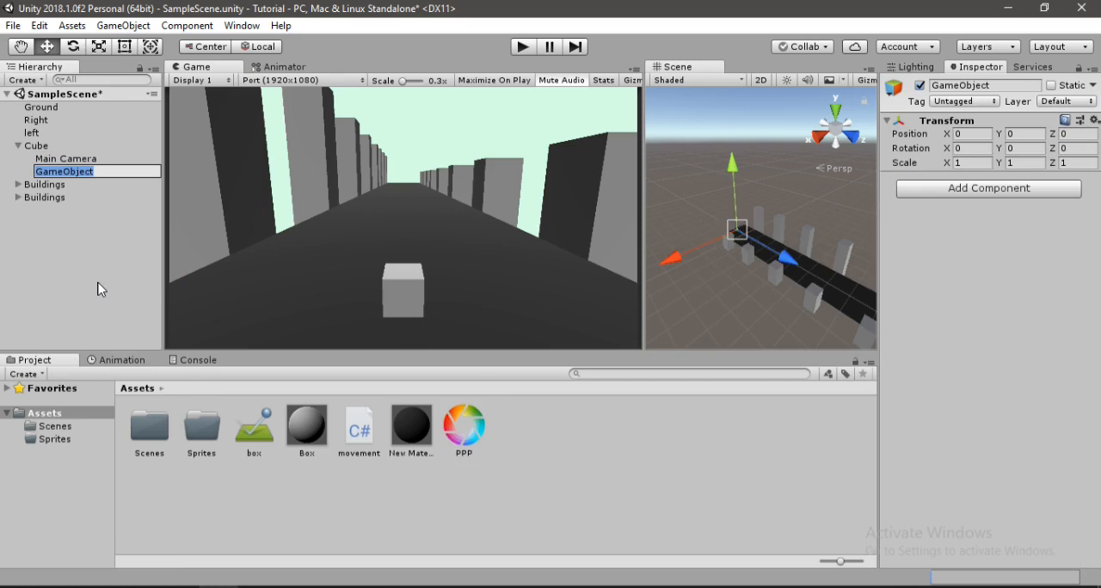
pyautogui.write('Effect')
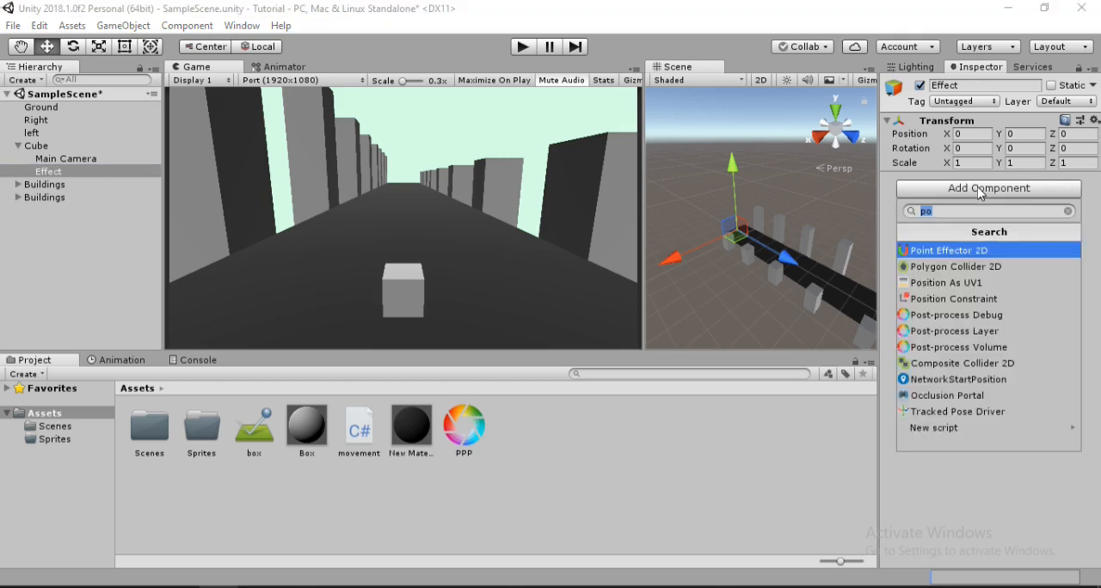
pyautogui.write('s')
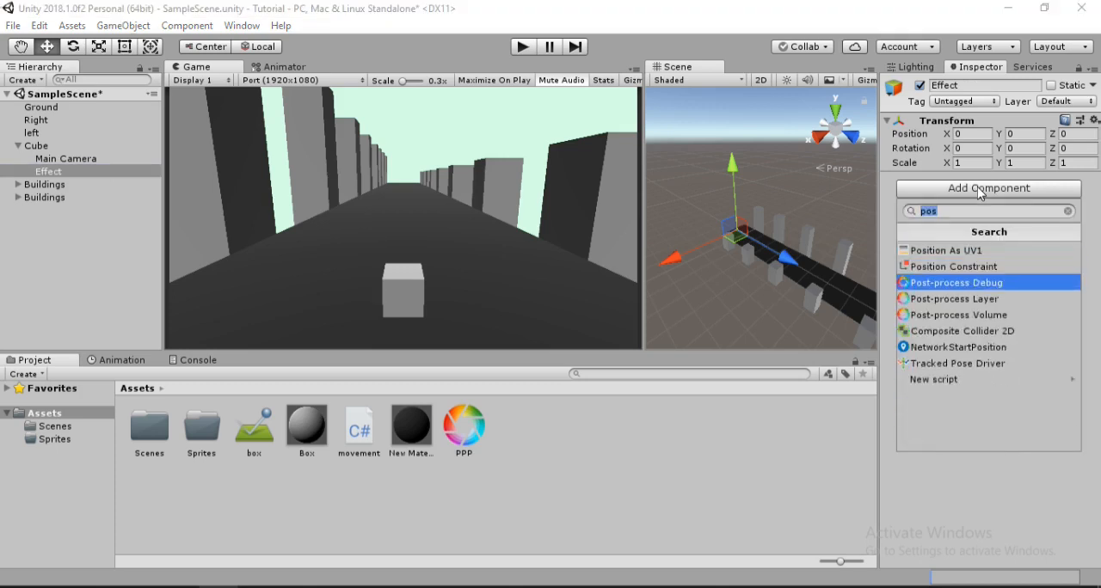
pyautogui.click(954, 314)
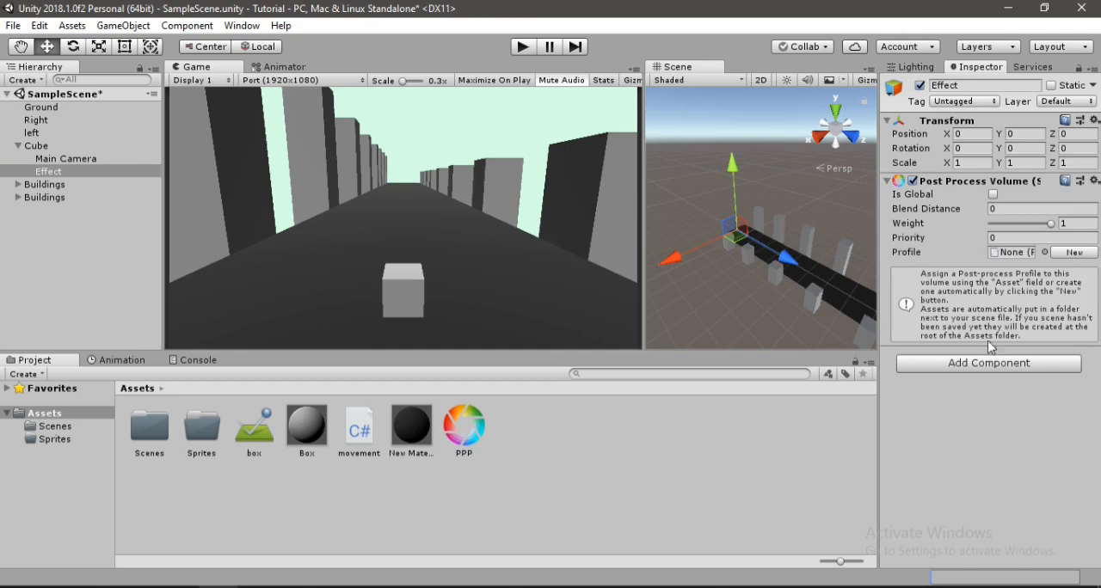
pyautogui.moveTo(556, 419)
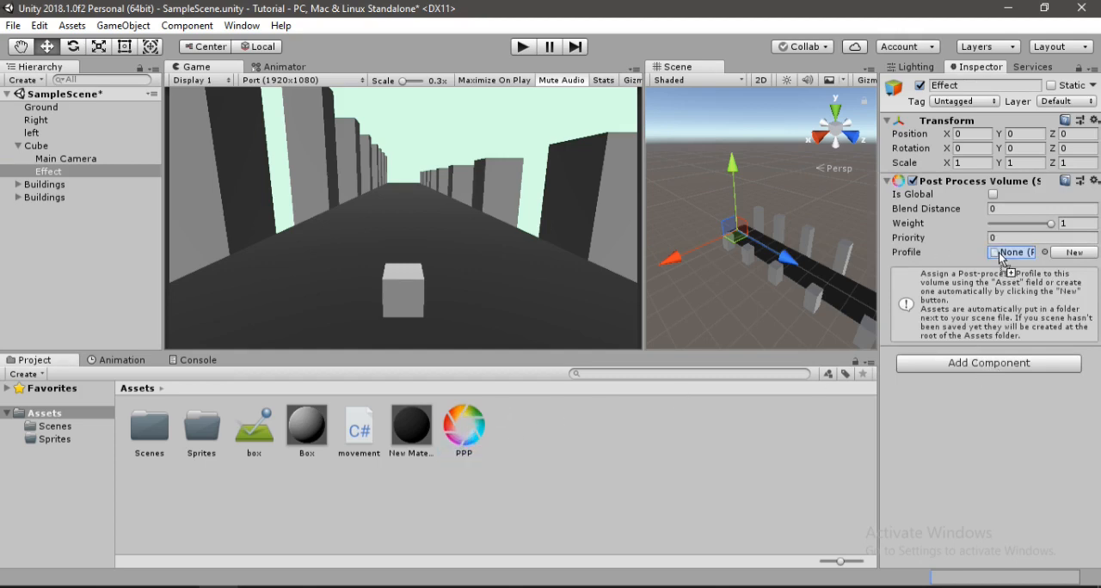
pyautogui.click(1072, 252)
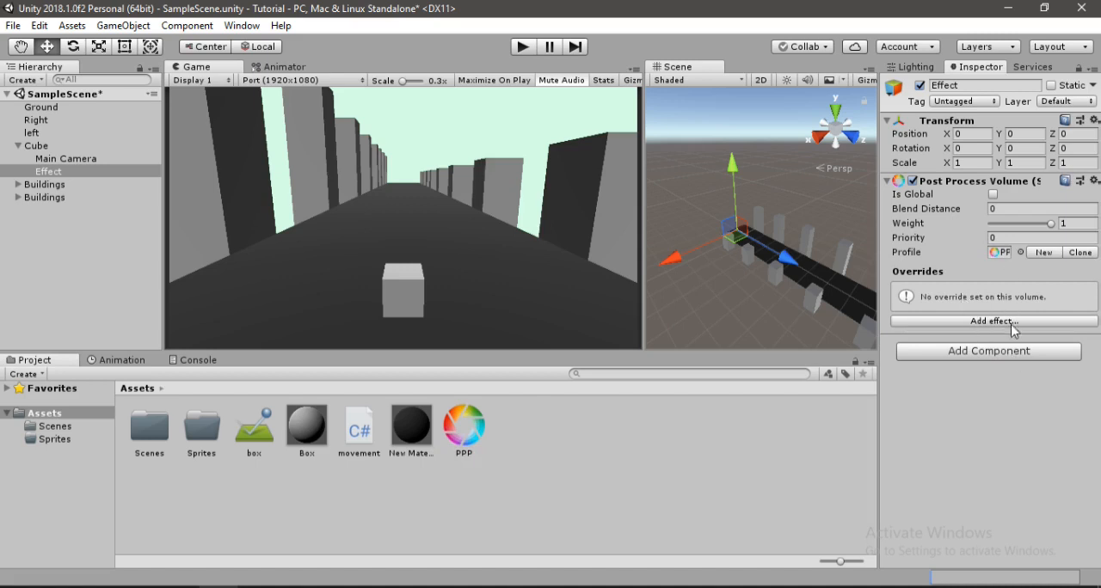
pyautogui.moveTo(1006, 351)
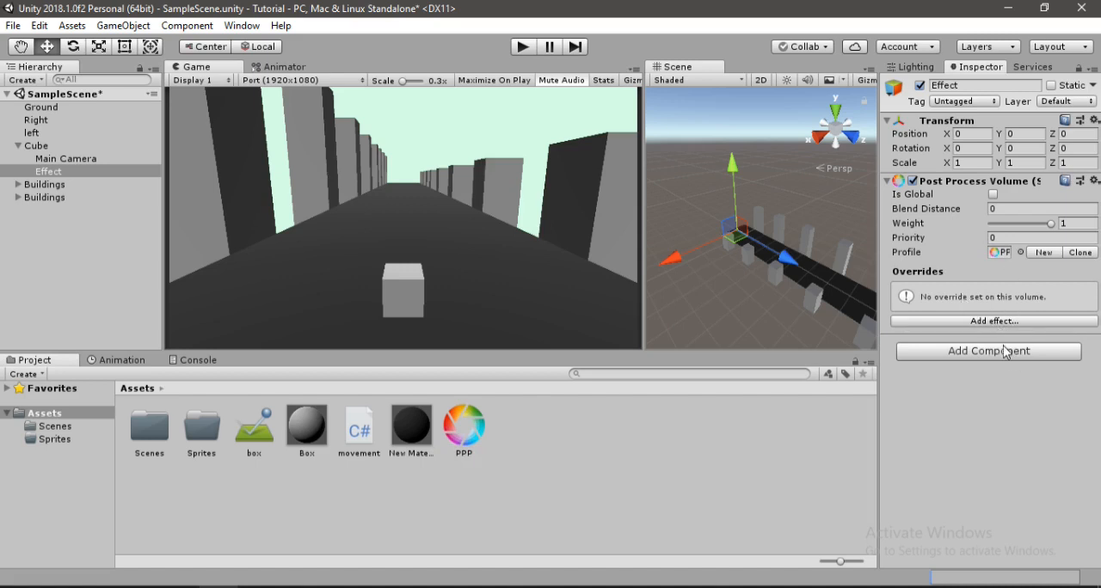
# - Give Effect a trigger Box Collider sized X 30, Y 50, Z 50
pyautogui.click(988, 351)
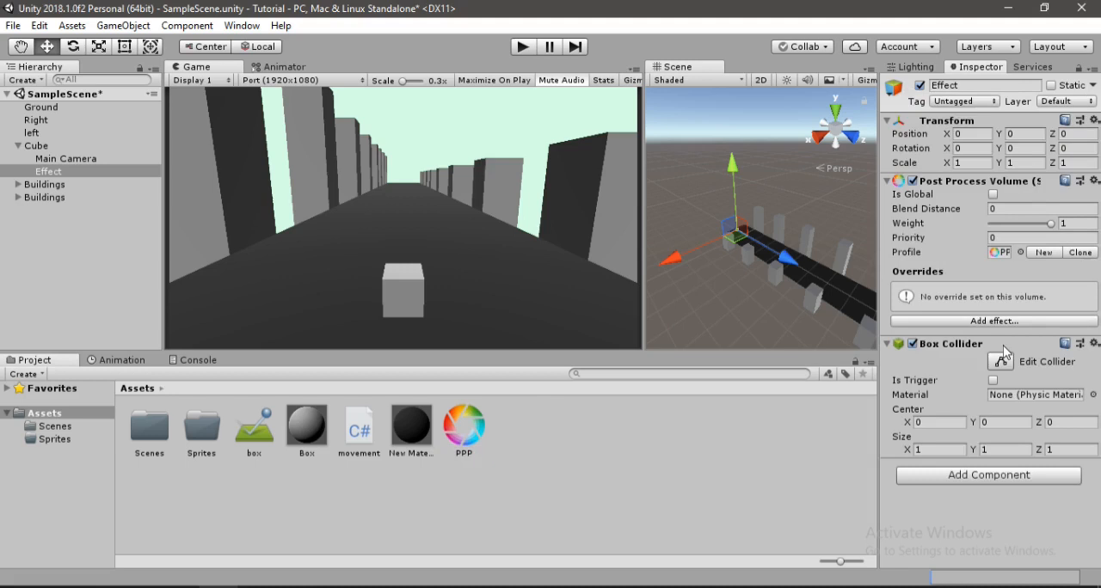
pyautogui.click(993, 380)
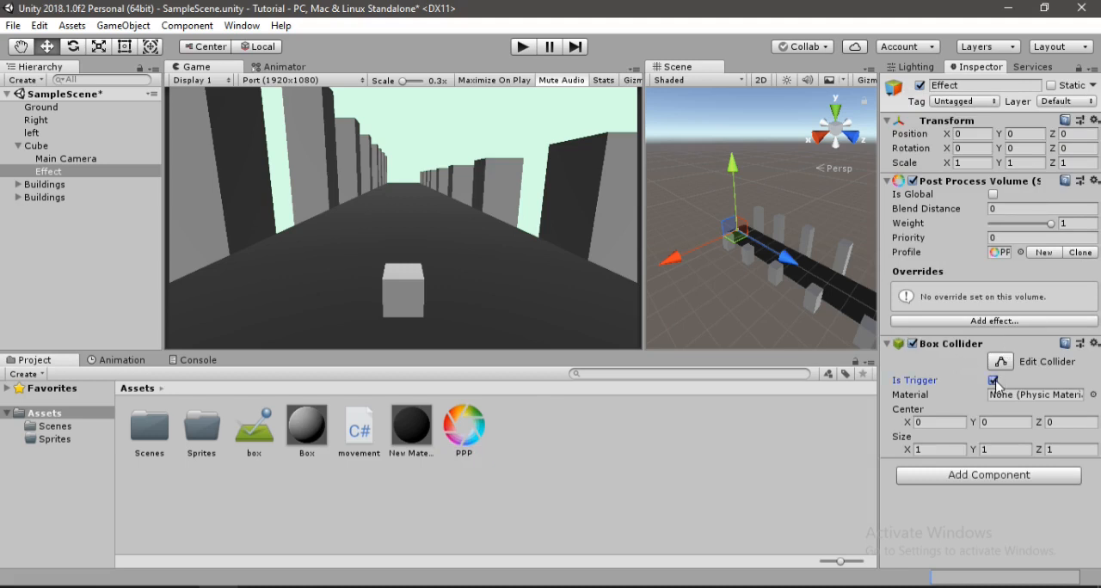
pyautogui.click(993, 380)
pyautogui.write('30')
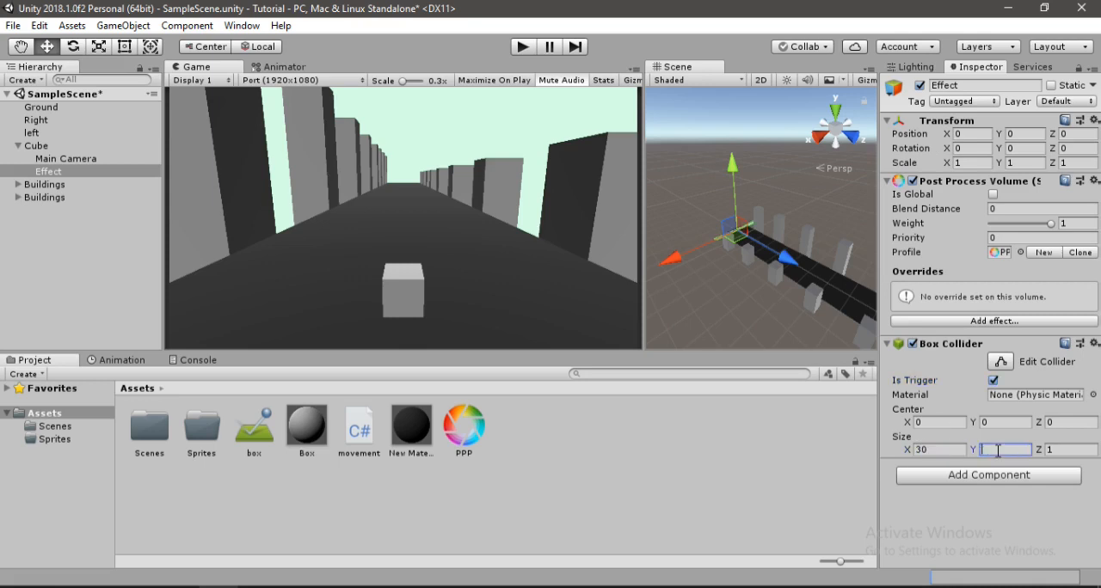
pyautogui.write('50')
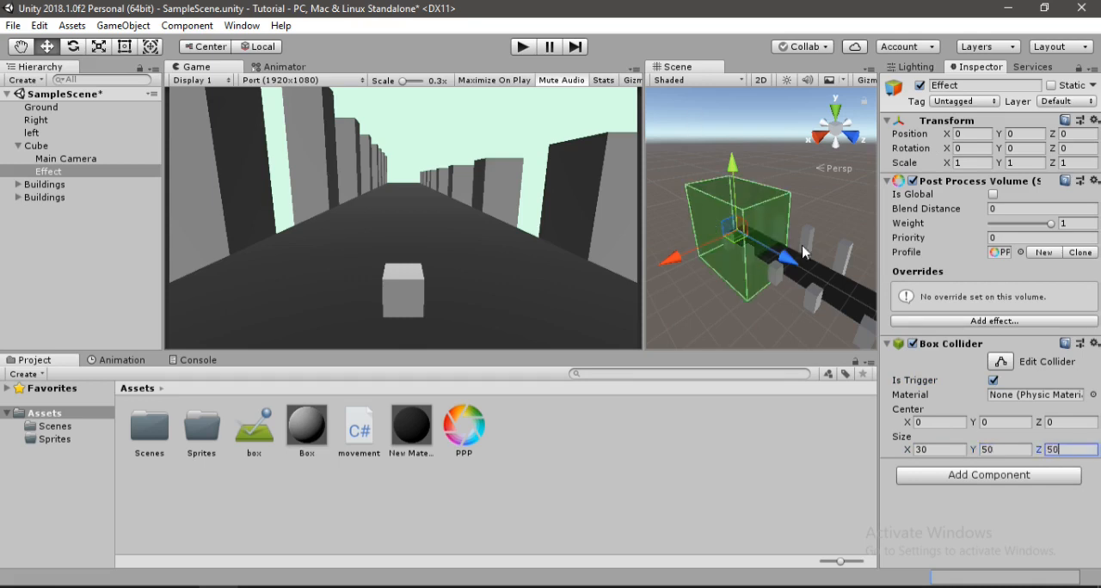
pyautogui.moveTo(804, 249); pyautogui.dragTo(709, 257)
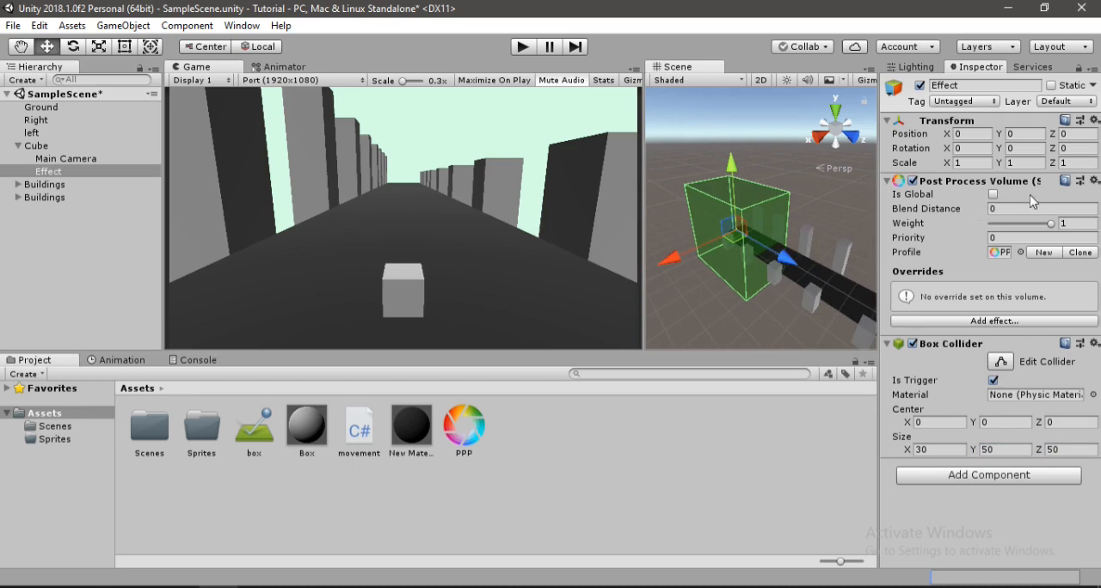
# - Set the Effect Post Process Volume's Blend Distance to 5
pyautogui.click(1040, 208)
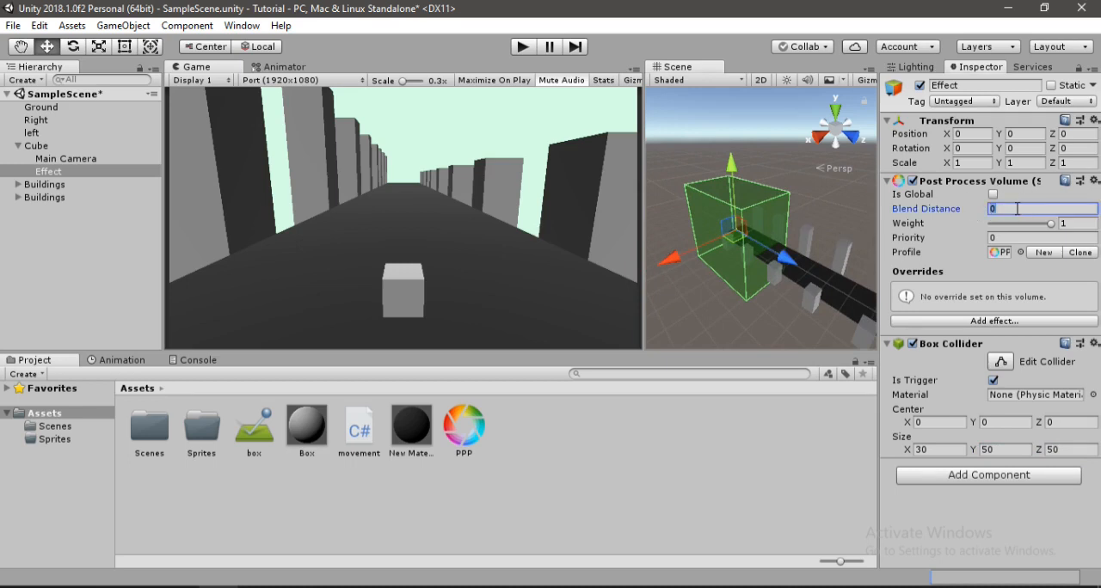
pyautogui.write('10')
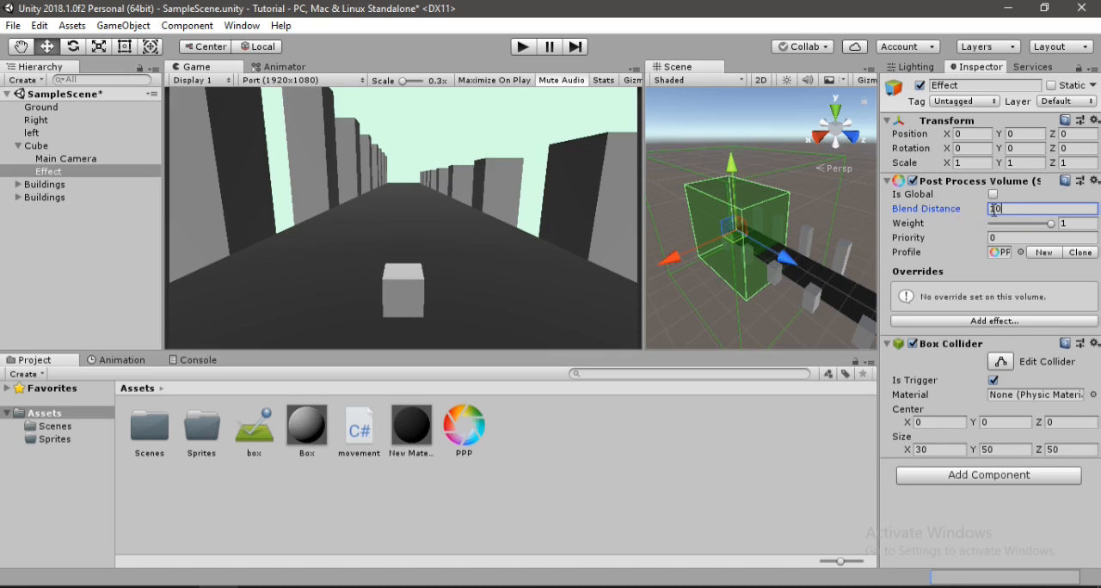
pyautogui.write('5')
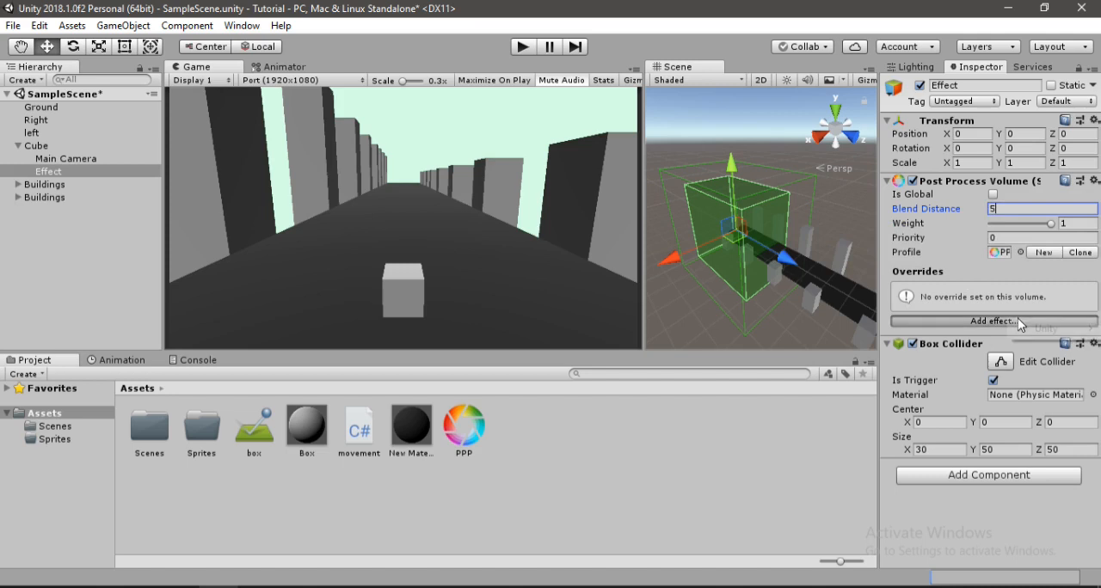
# - Add a Motion Blur override with Shutter Angle and Sample Count unticked, disabled
pyautogui.click(988, 321)
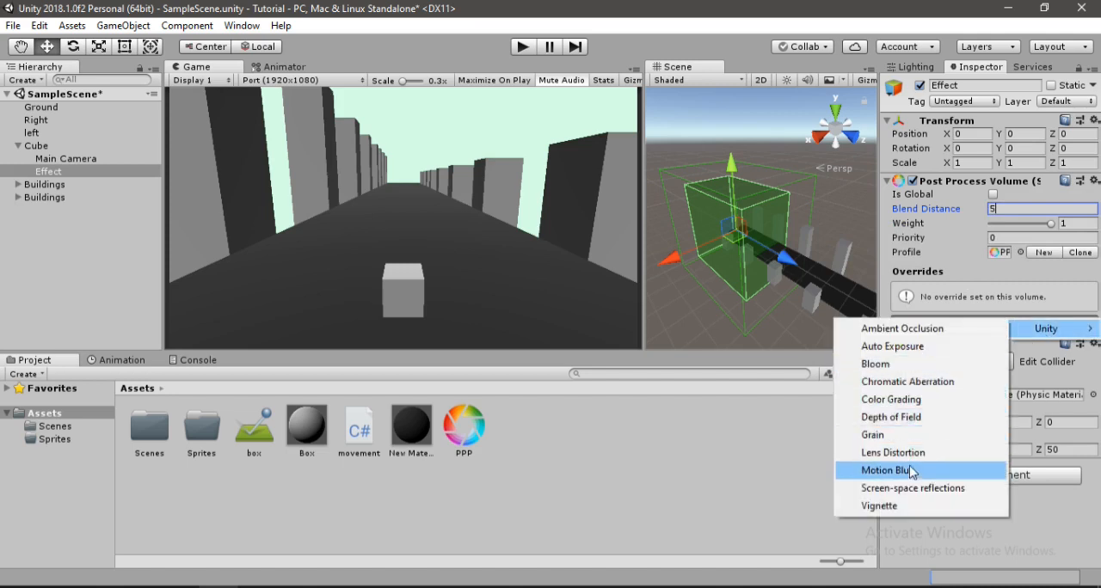
pyautogui.click(887, 470)
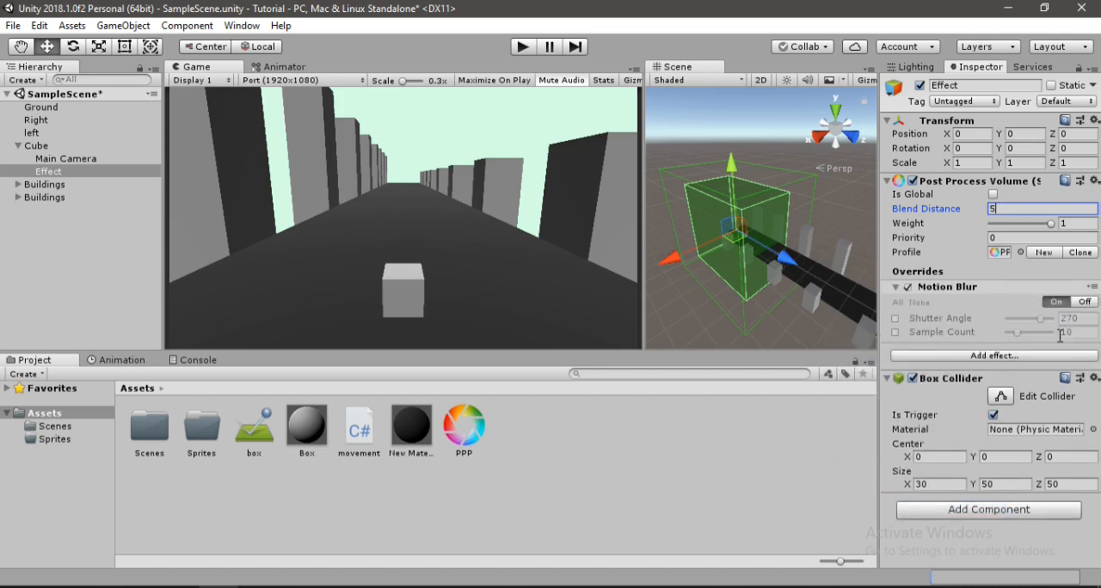
pyautogui.click(896, 318)
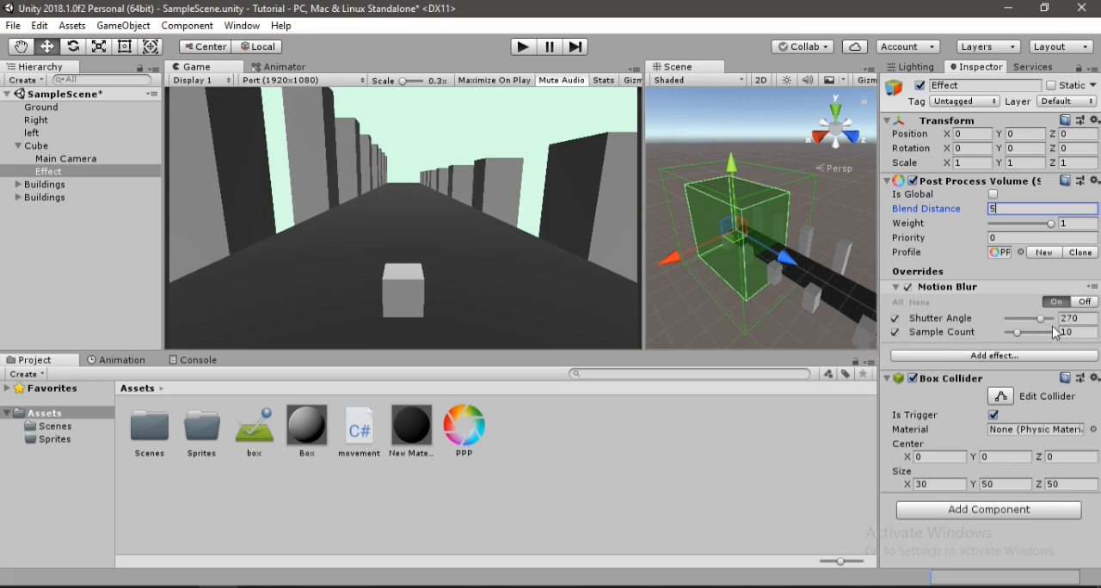
pyautogui.moveTo(903, 336)
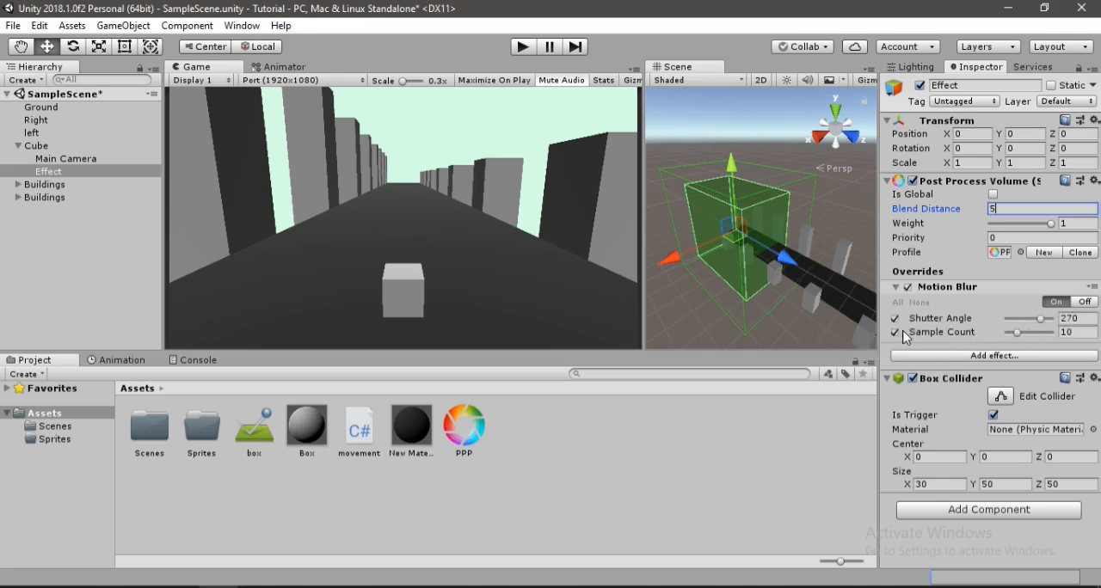
pyautogui.click(896, 318)
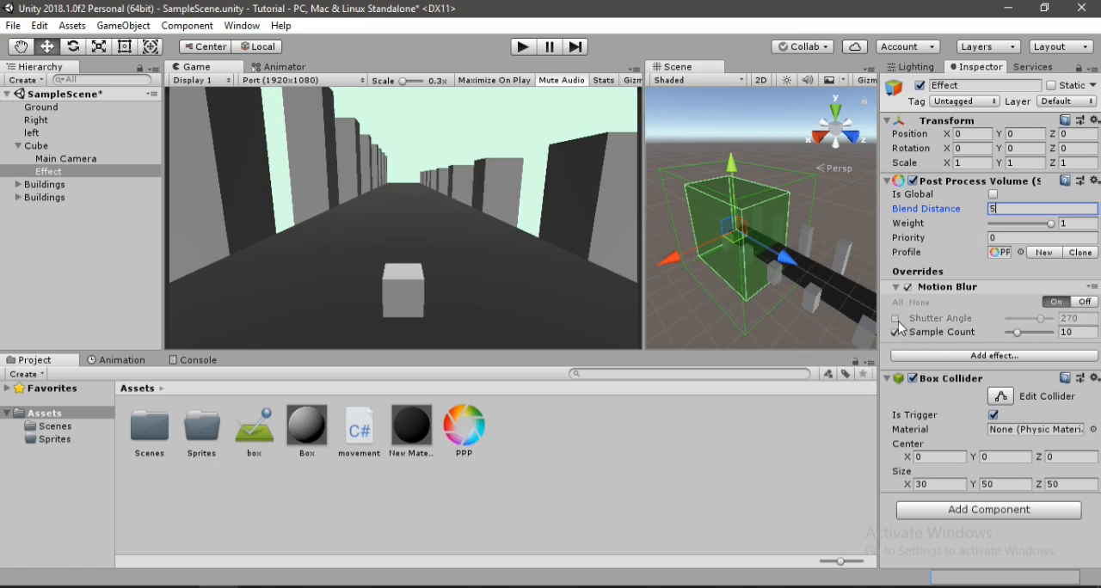
pyautogui.click(896, 332)
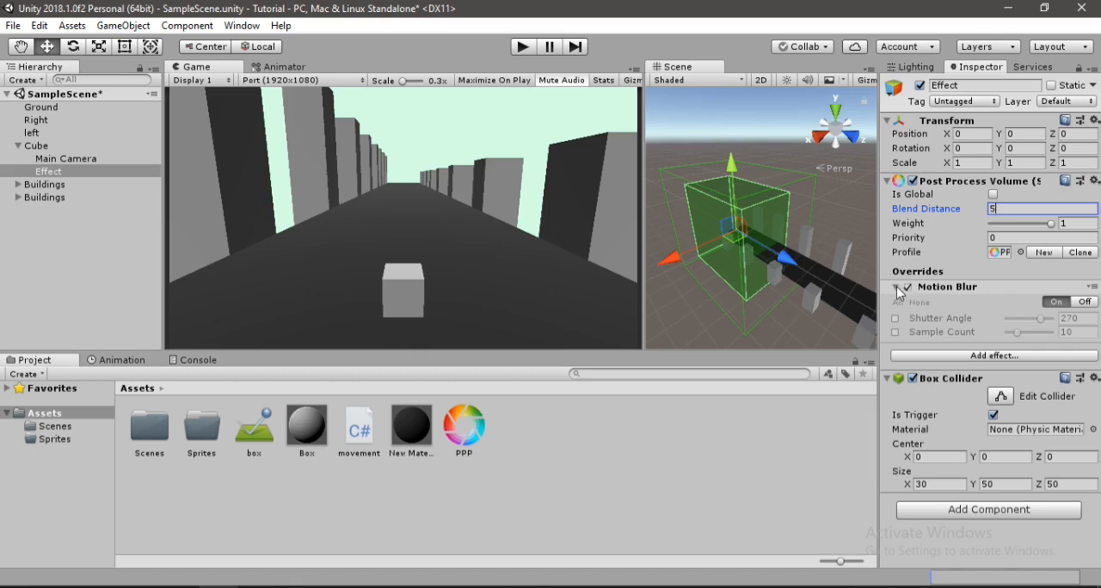
pyautogui.click(896, 287)
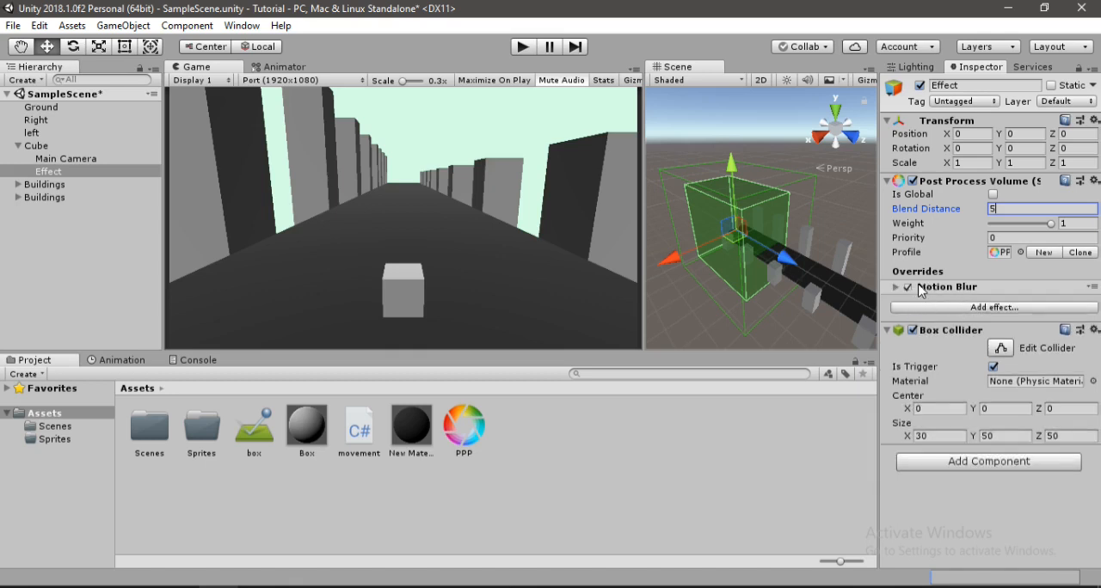
pyautogui.click(907, 287)
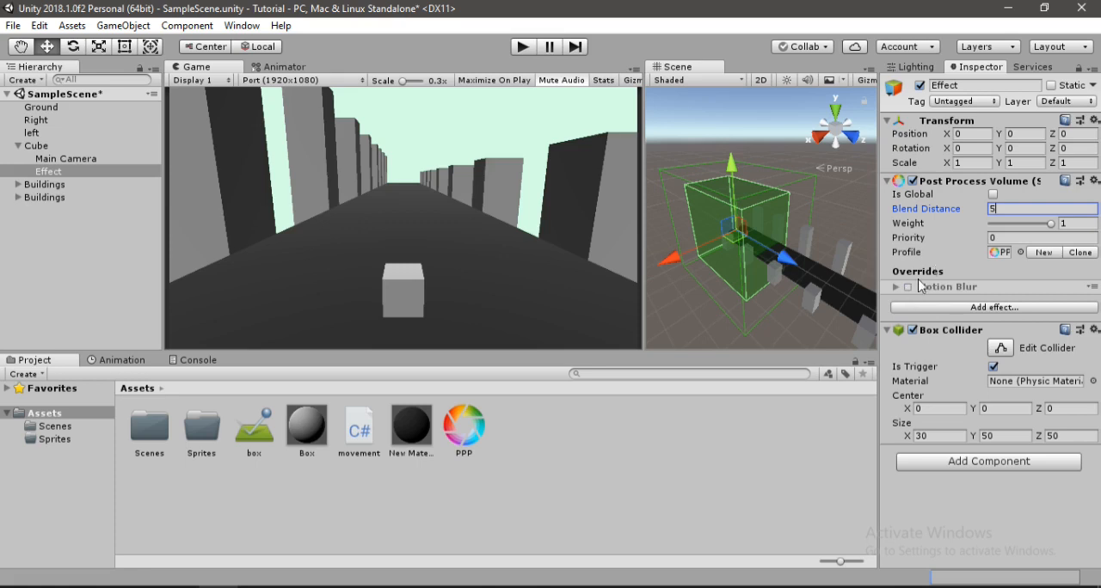
pyautogui.moveTo(522, 47)
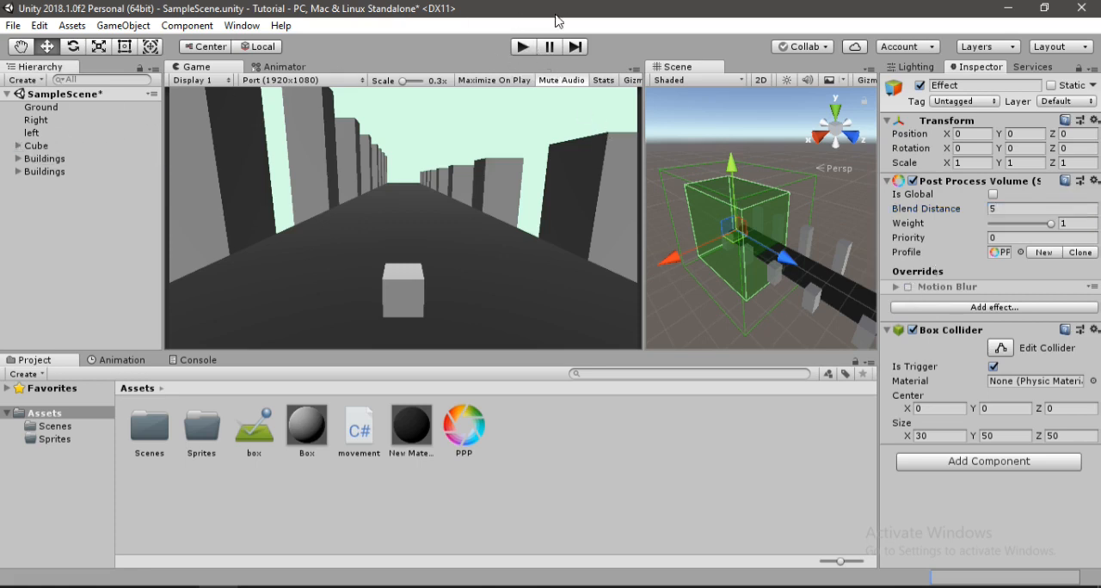
pyautogui.moveTo(460, 248)
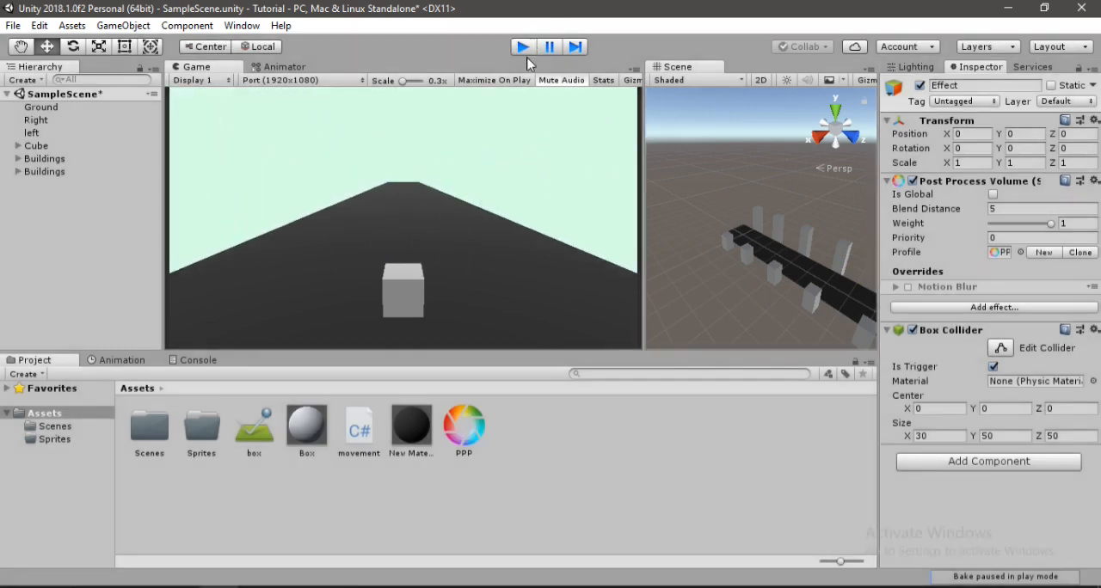
pyautogui.click(37, 145)
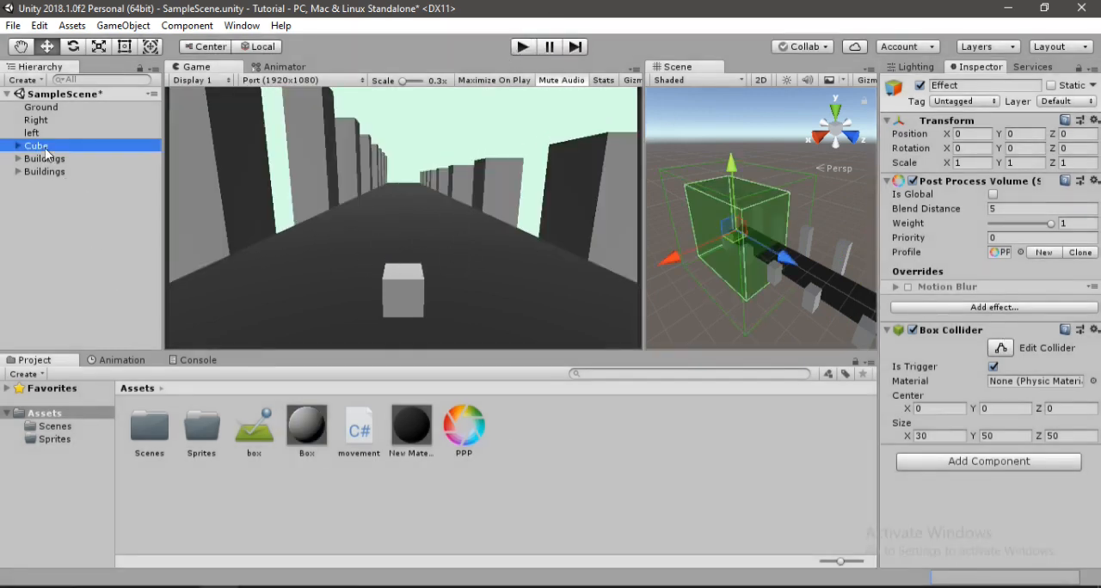
# - Give the Main Camera under Cube a Post Process Layer and open its volume Layer list
pyautogui.click(18, 145)
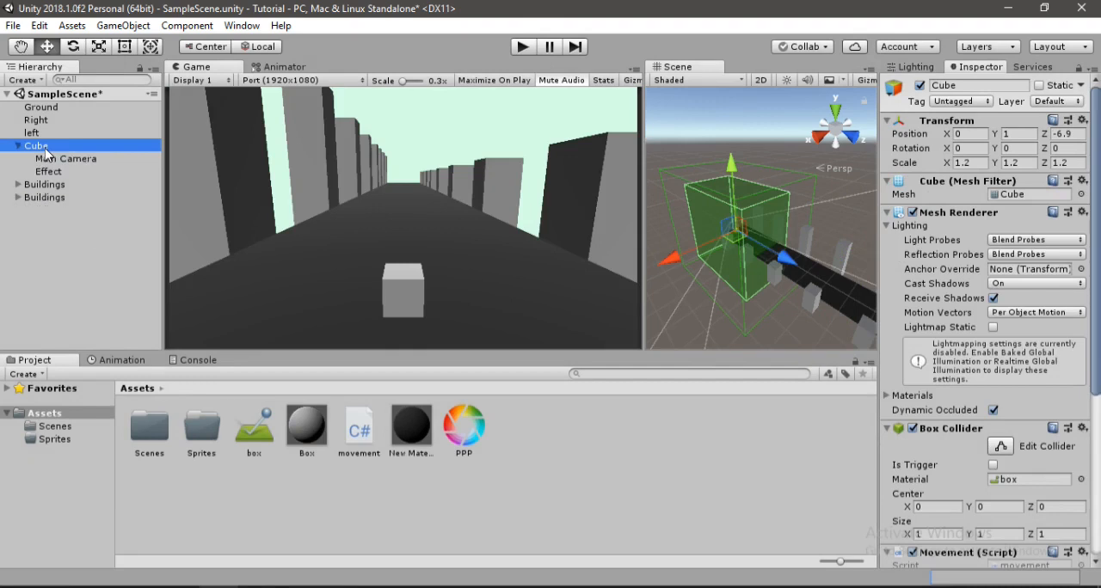
pyautogui.click(65, 158)
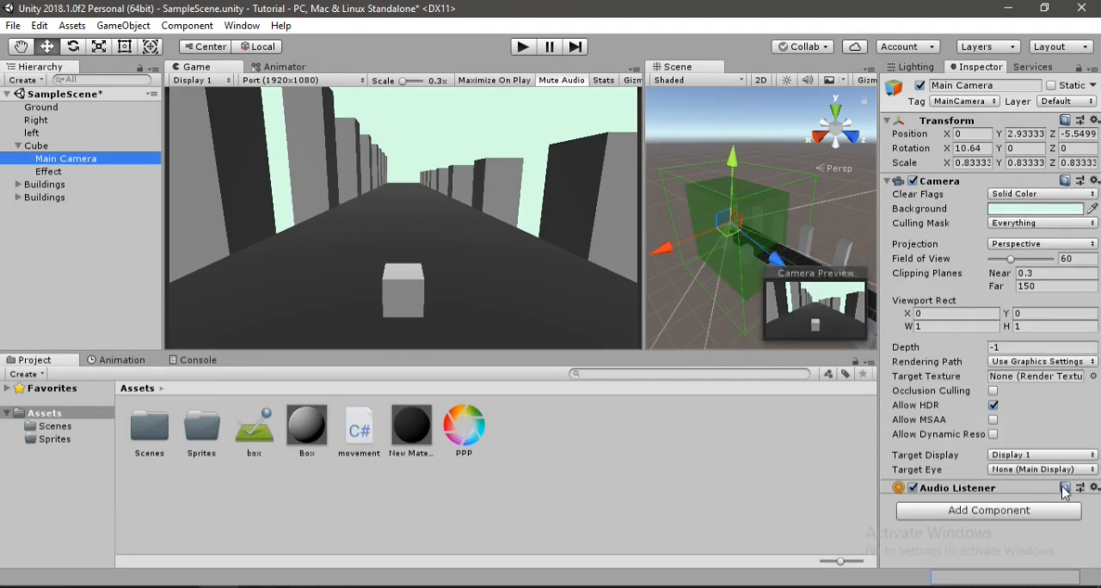
pyautogui.click(987, 510)
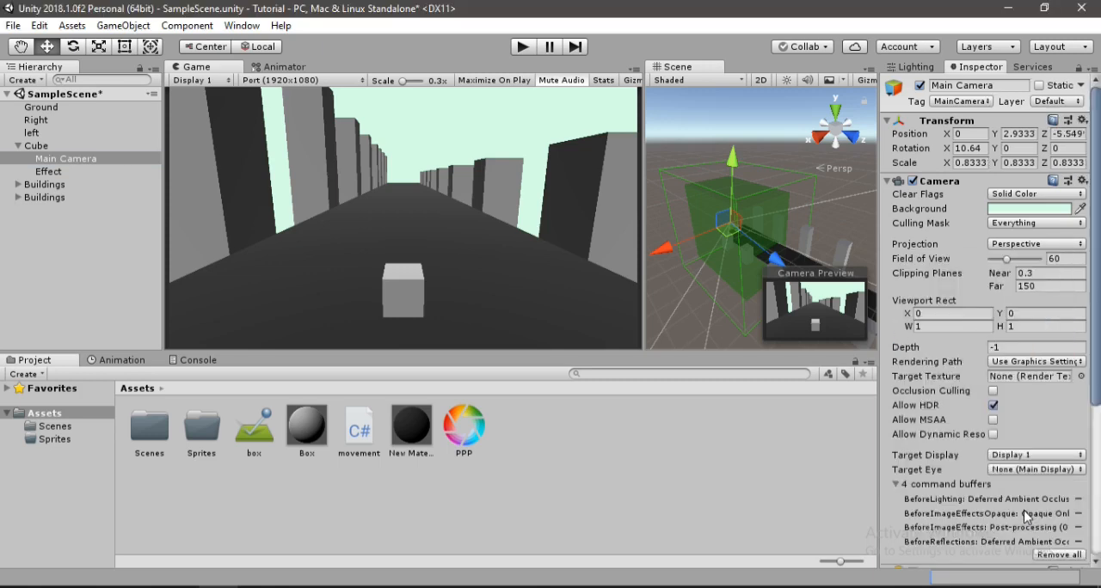
pyautogui.scroll(-3)
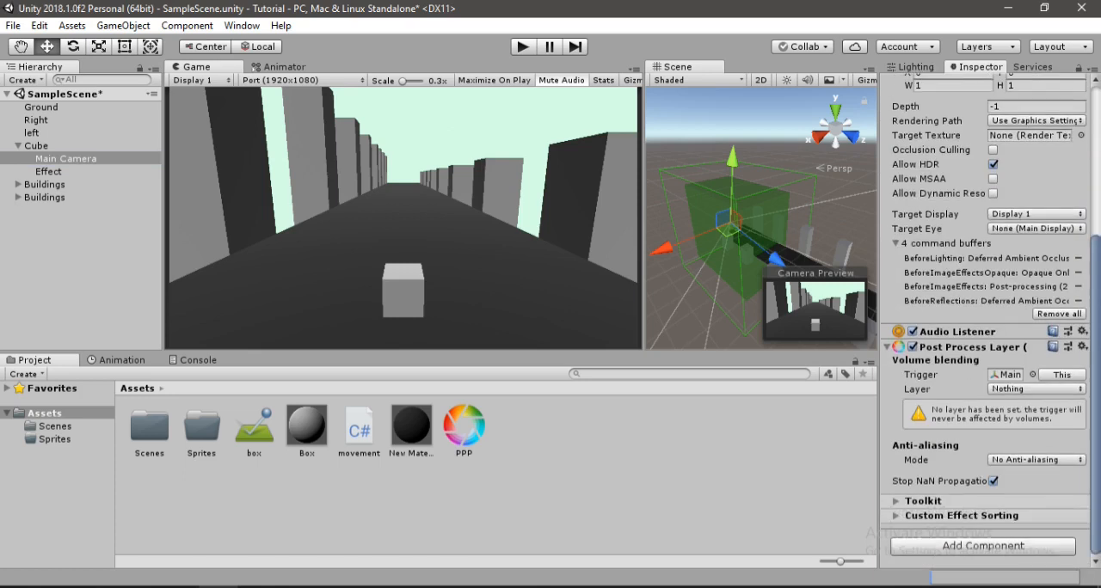
pyautogui.moveTo(1022, 290)
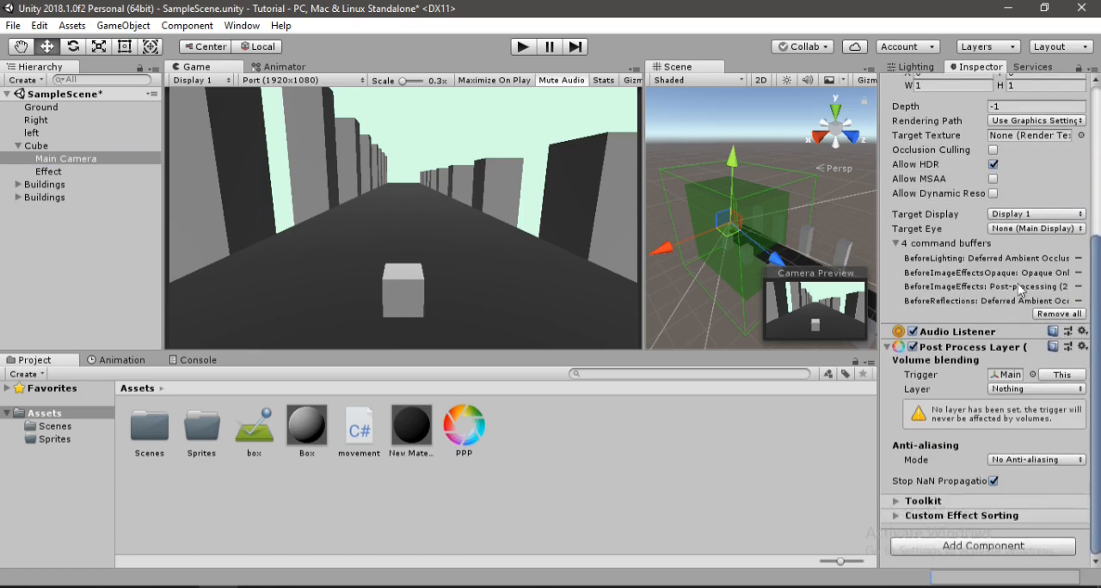
pyautogui.moveTo(1018, 389)
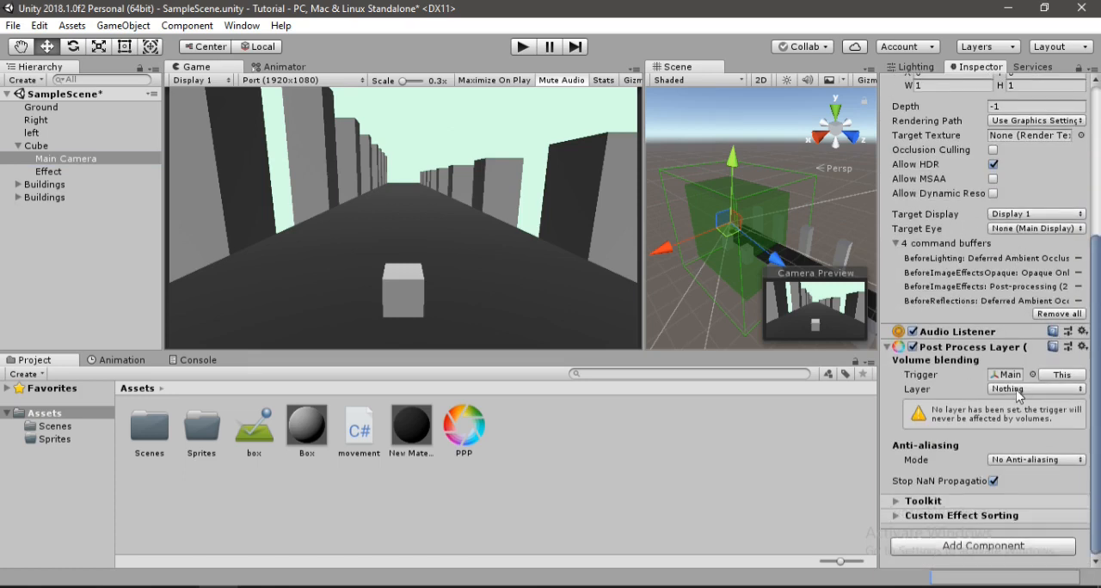
pyautogui.click(1035, 389)
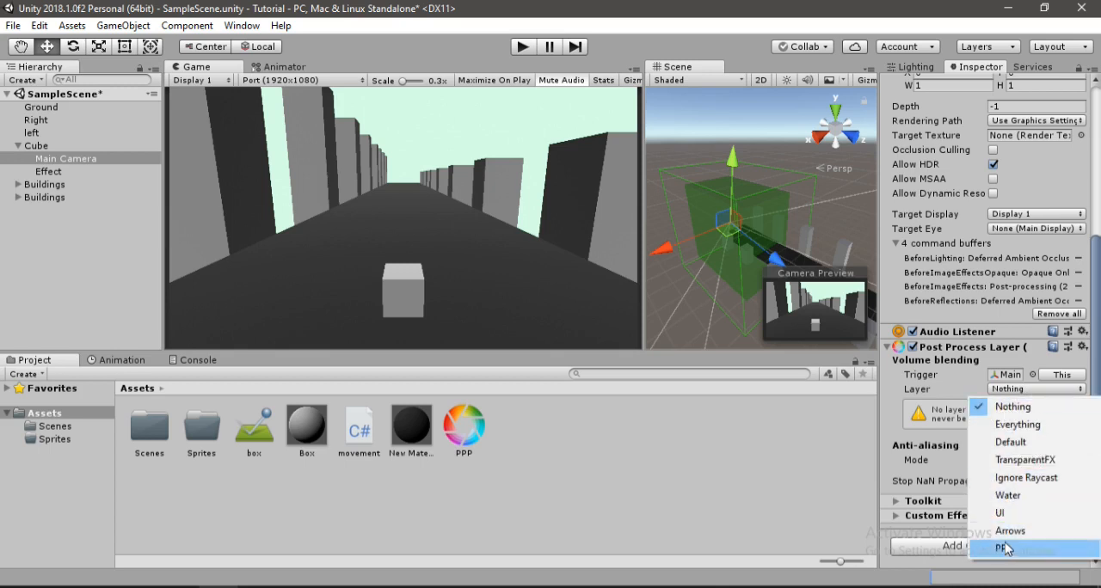
pyautogui.moveTo(1031, 551)
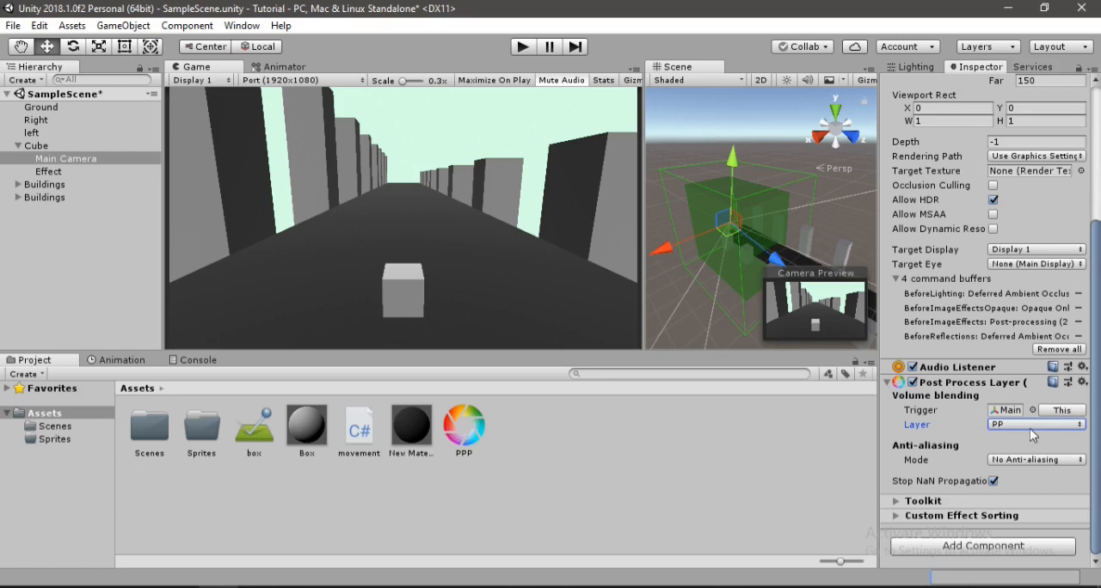
# - Set the camera's anti-aliasing to Fast Approximate (FXAA) and select Effect
pyautogui.click(1034, 459)
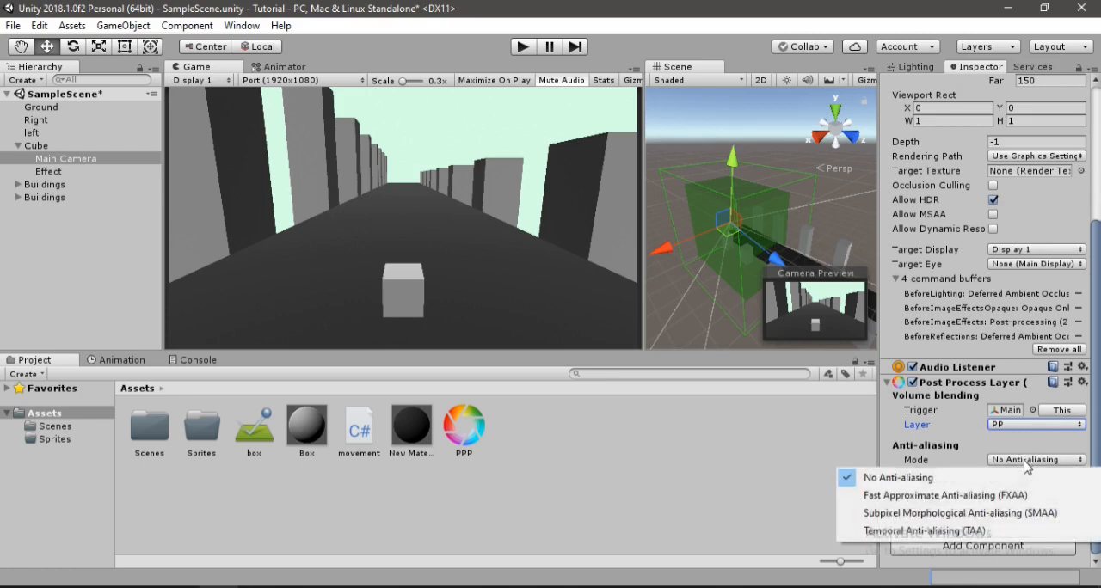
pyautogui.click(926, 494)
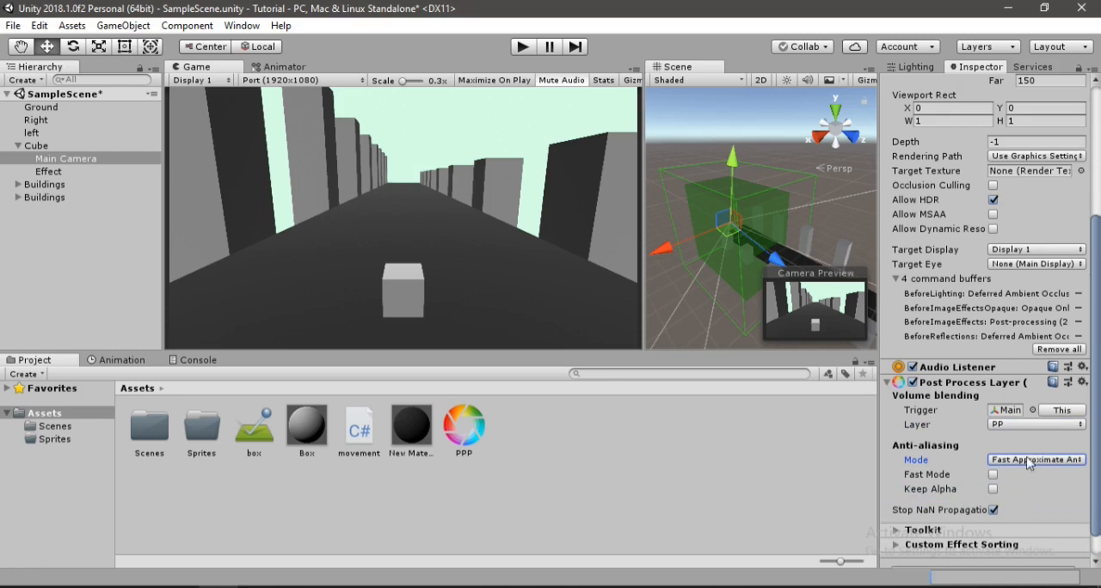
pyautogui.moveTo(957, 480)
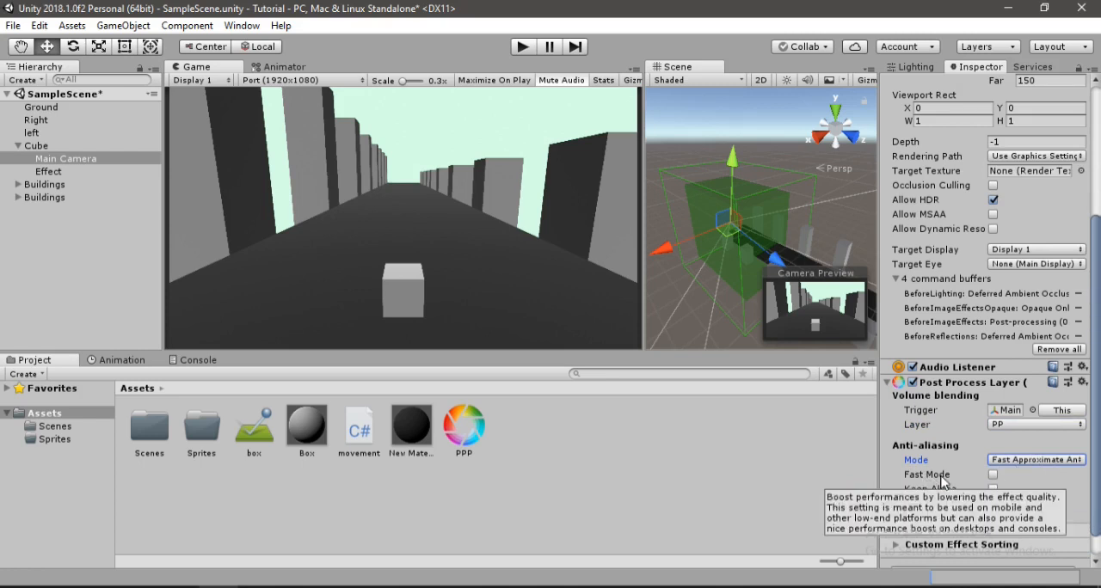
pyautogui.moveTo(996, 480)
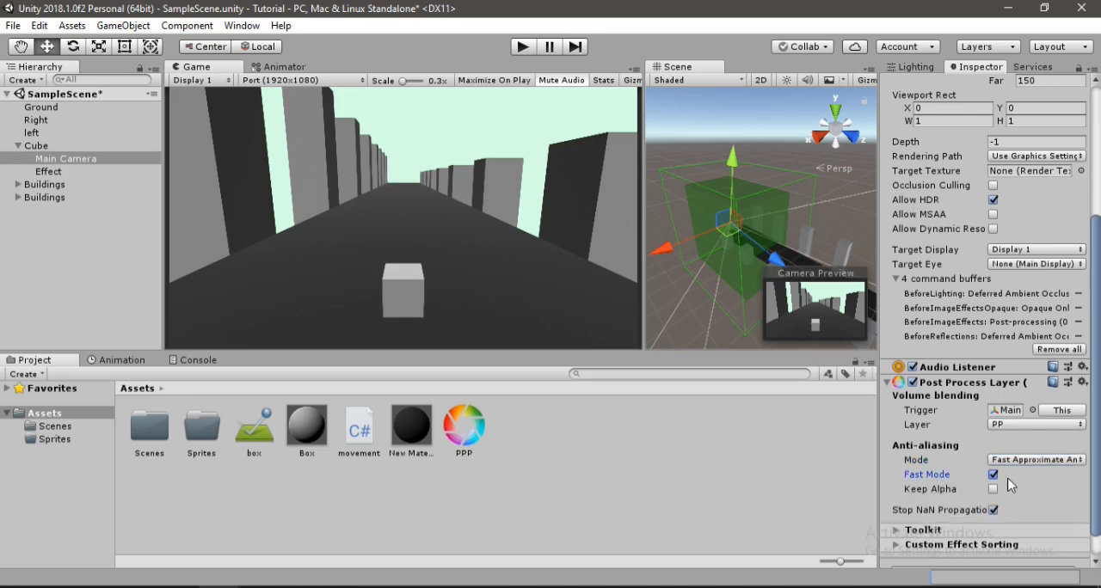
pyautogui.scroll(-3)
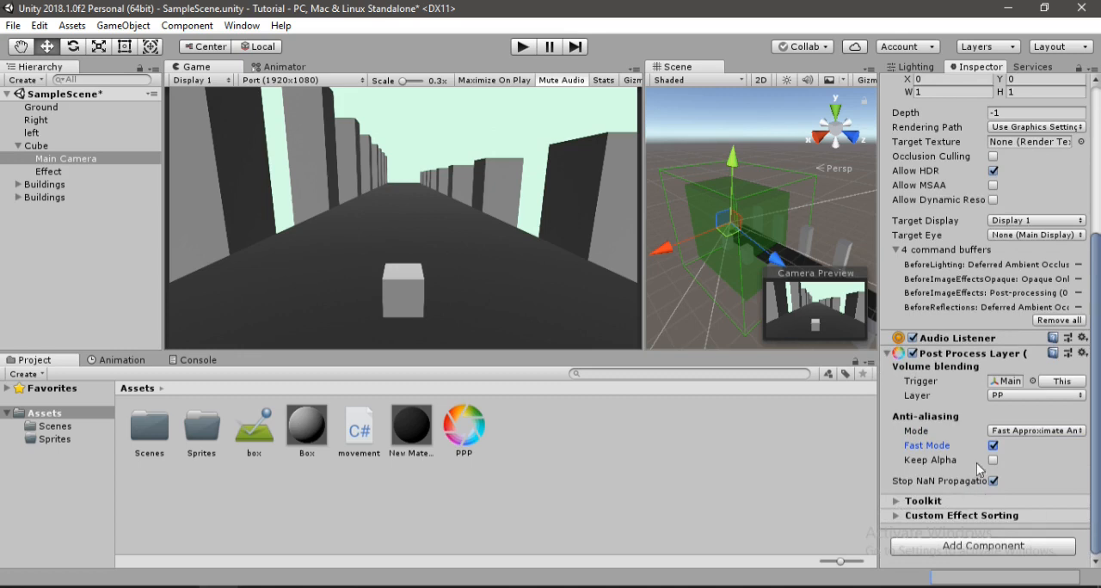
pyautogui.click(48, 171)
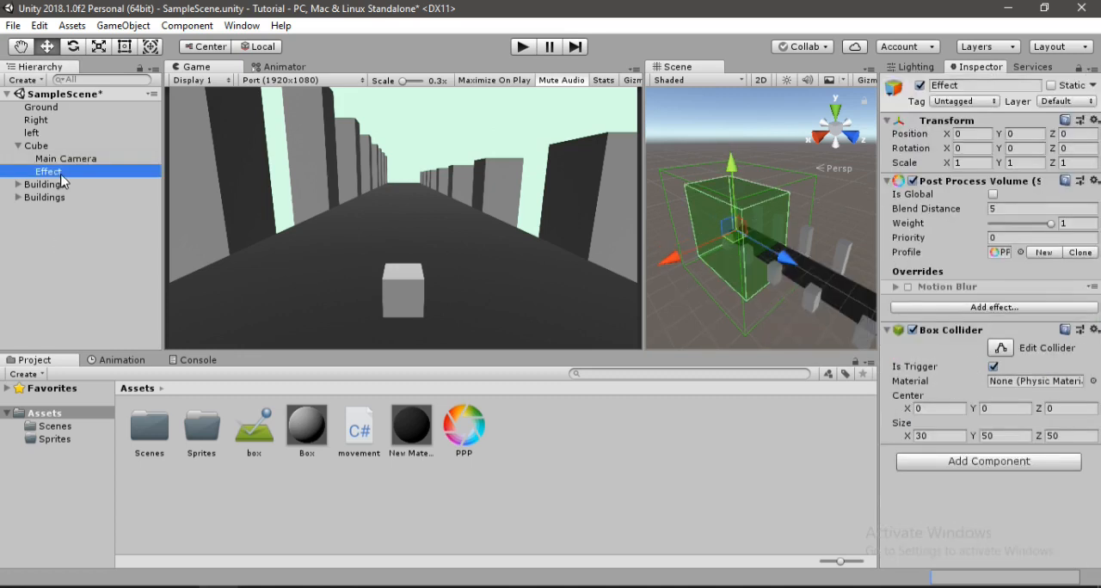
# - Put Effect on layer 9: PP and re-enable its Motion Blur override
pyautogui.click(1066, 101)
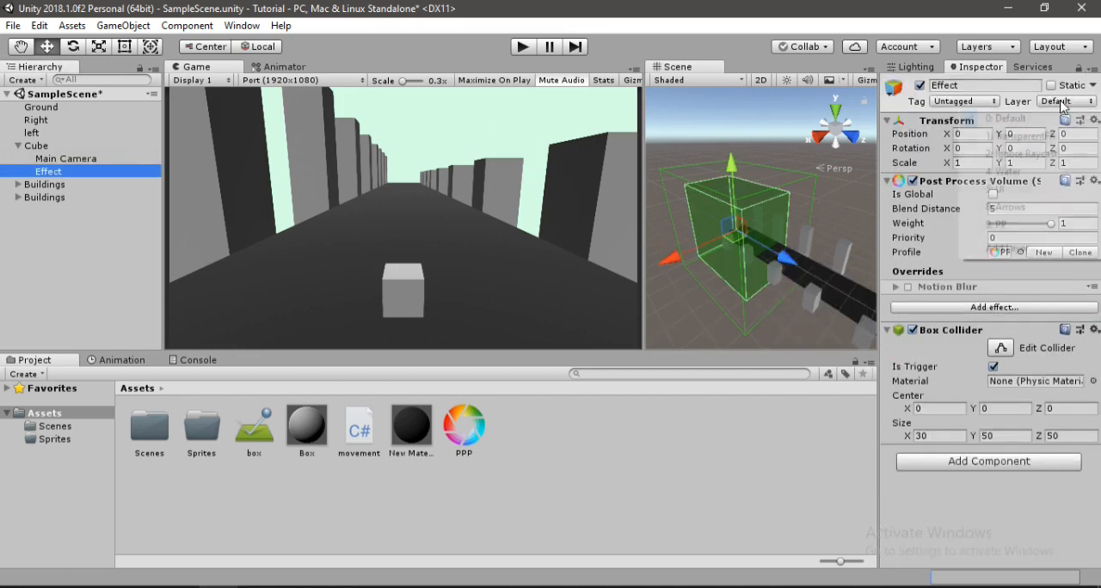
pyautogui.click(1065, 100)
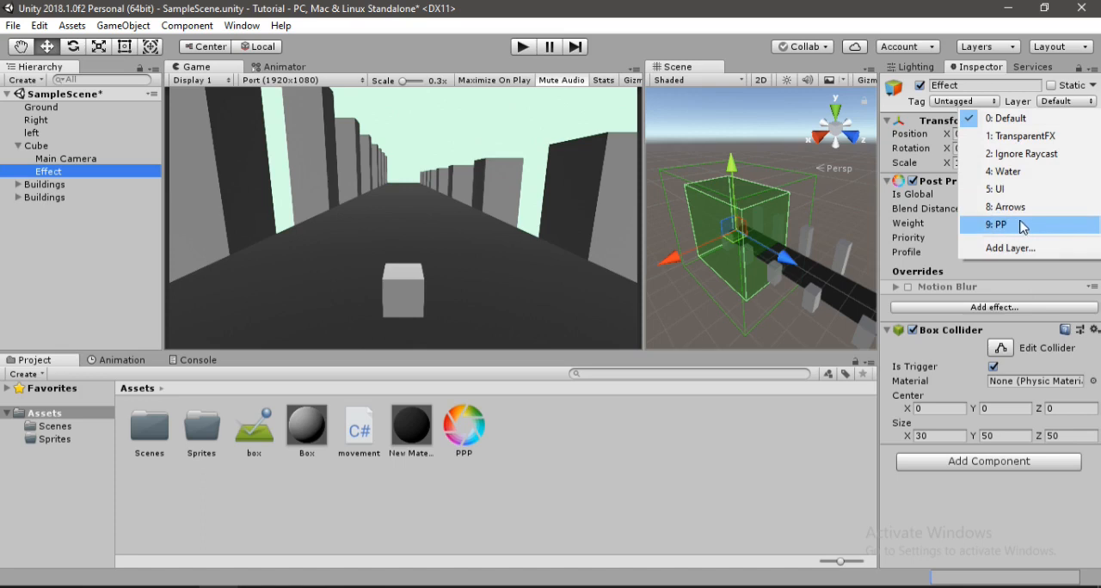
pyautogui.click(1002, 224)
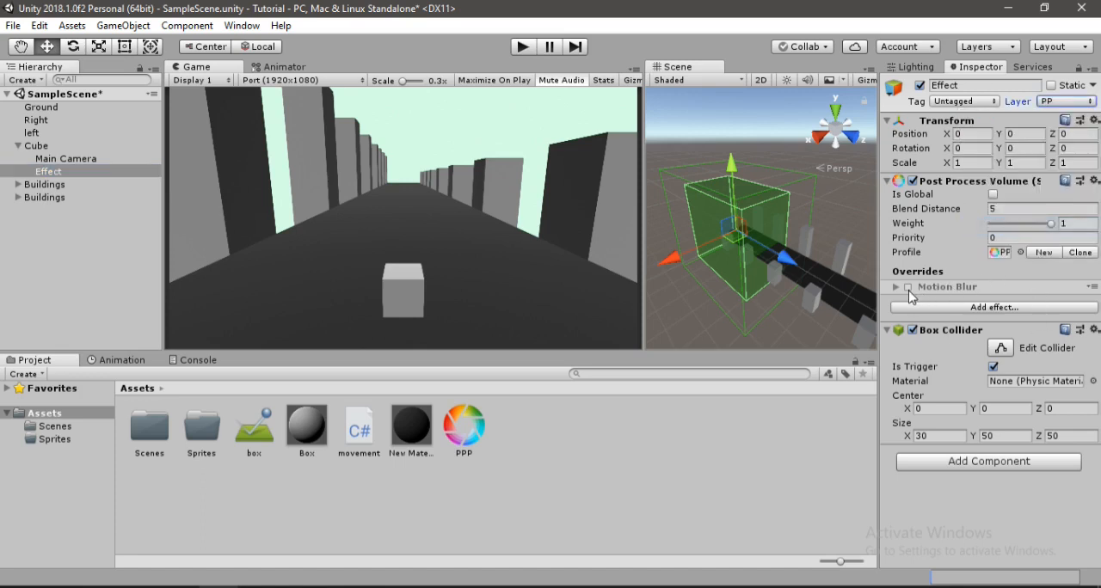
pyautogui.click(907, 287)
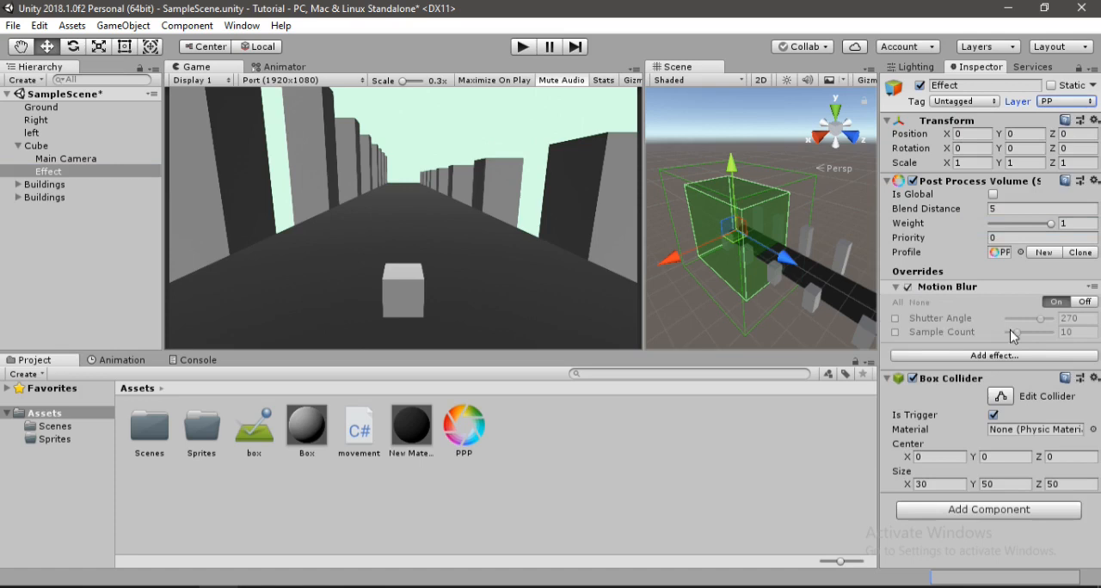
pyautogui.moveTo(528, 56)
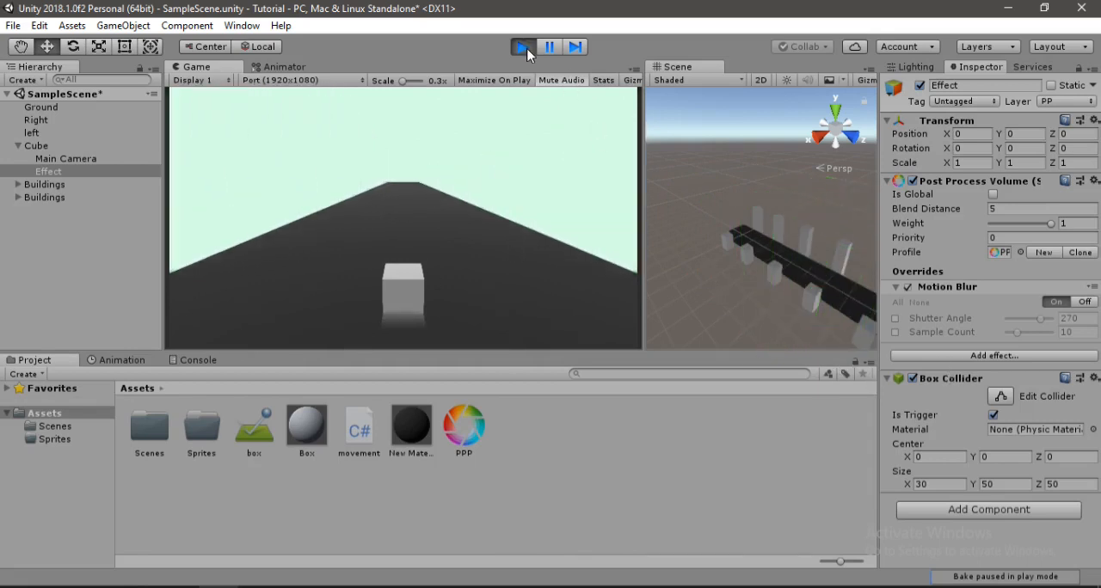
# - Stop play mode and enable the Motion Blur Sample Count override
pyautogui.click(521, 47)
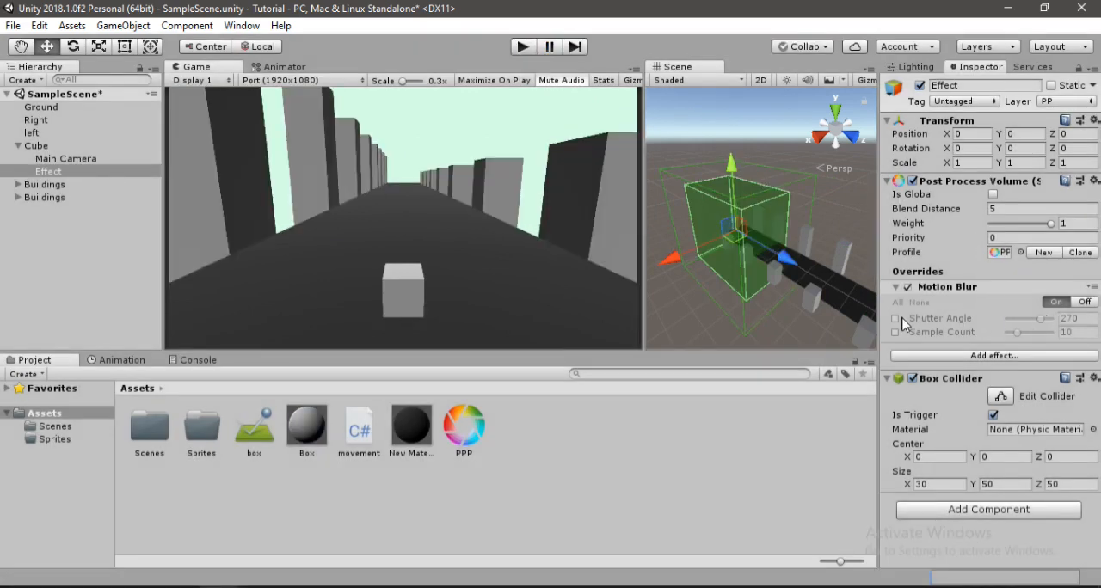
pyautogui.click(894, 333)
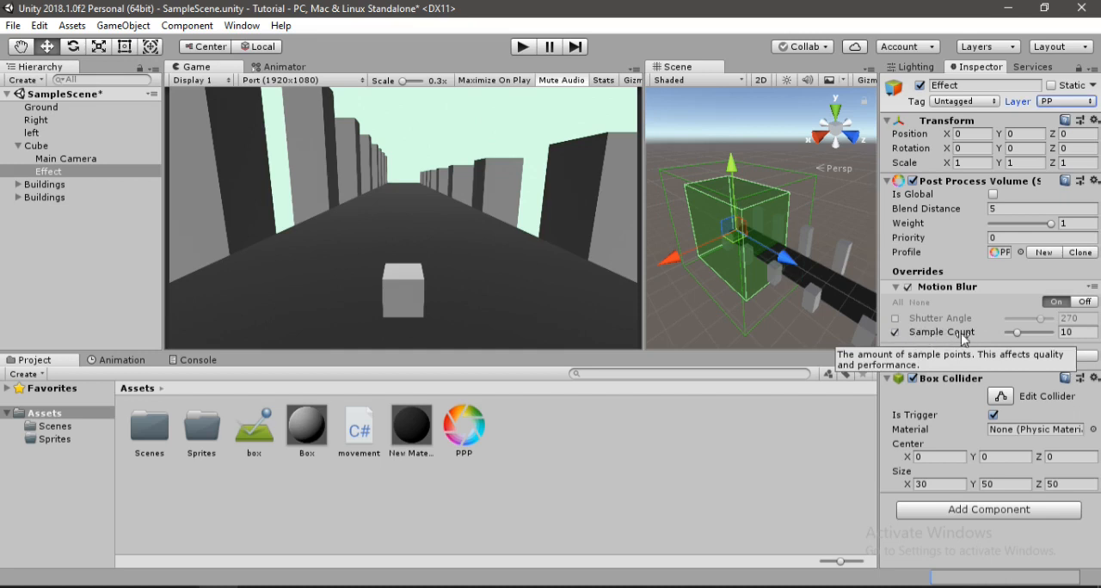
pyautogui.moveTo(942, 336)
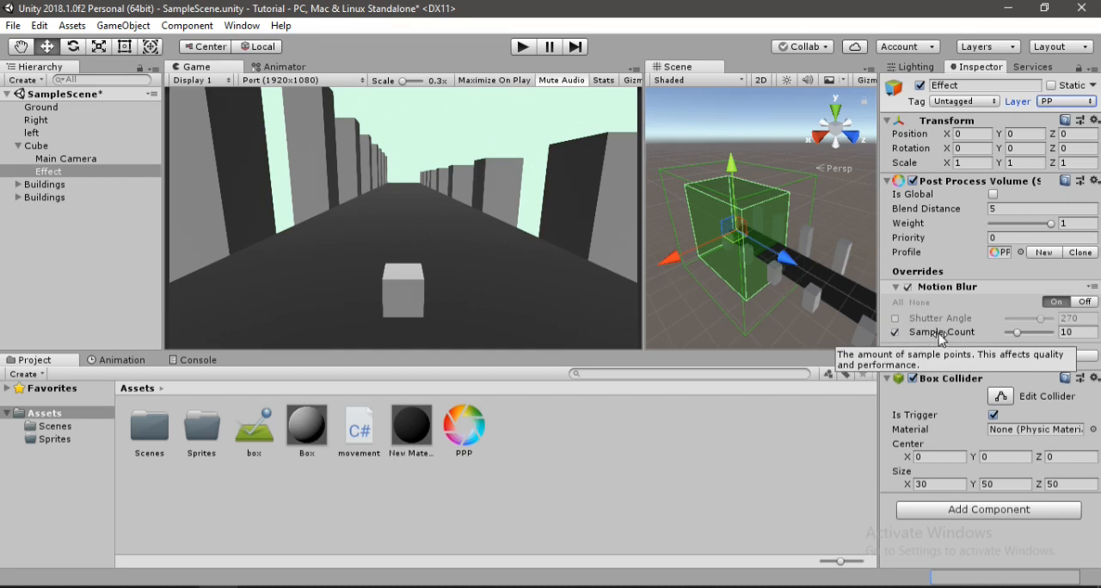
pyautogui.moveTo(1033, 335)
pyautogui.write('15')
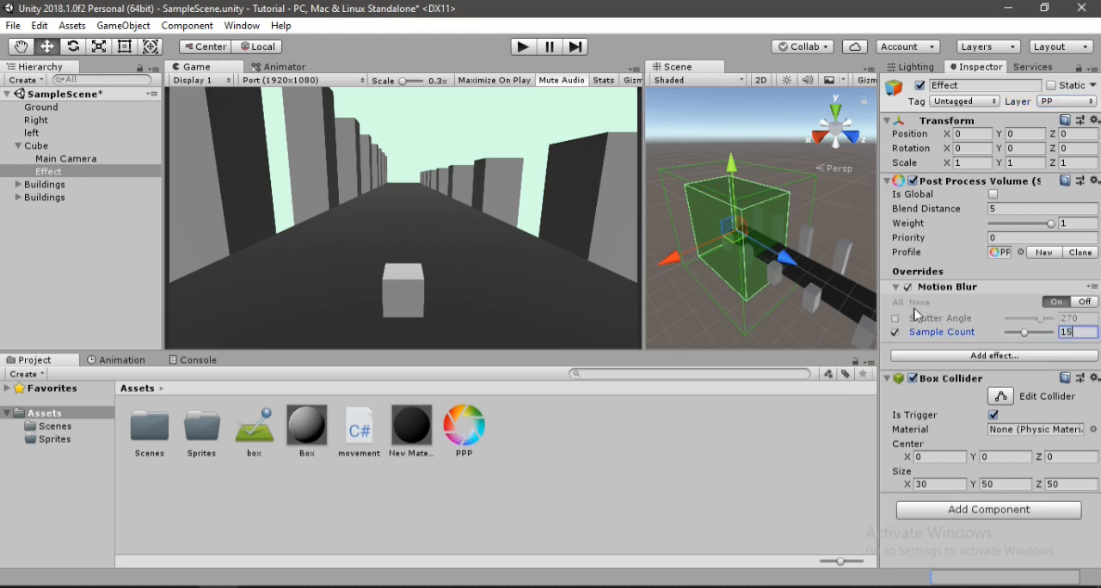
# - Override Shutter Angle, trying 347 and 207 before settling on 274
pyautogui.click(894, 318)
pyautogui.write('0')
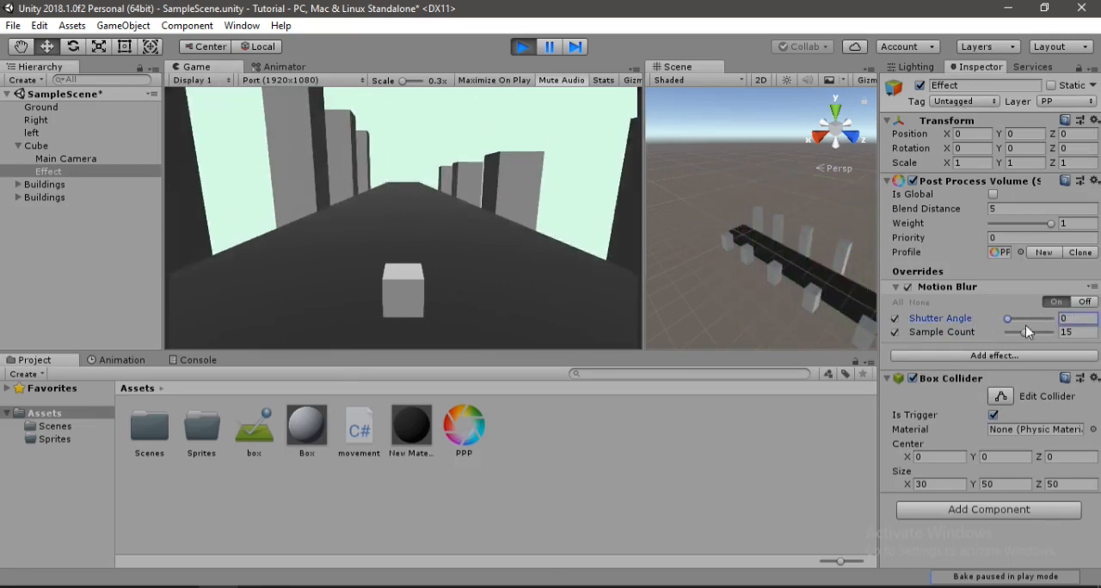
pyautogui.moveTo(1008, 318); pyautogui.dragTo(1053, 318)
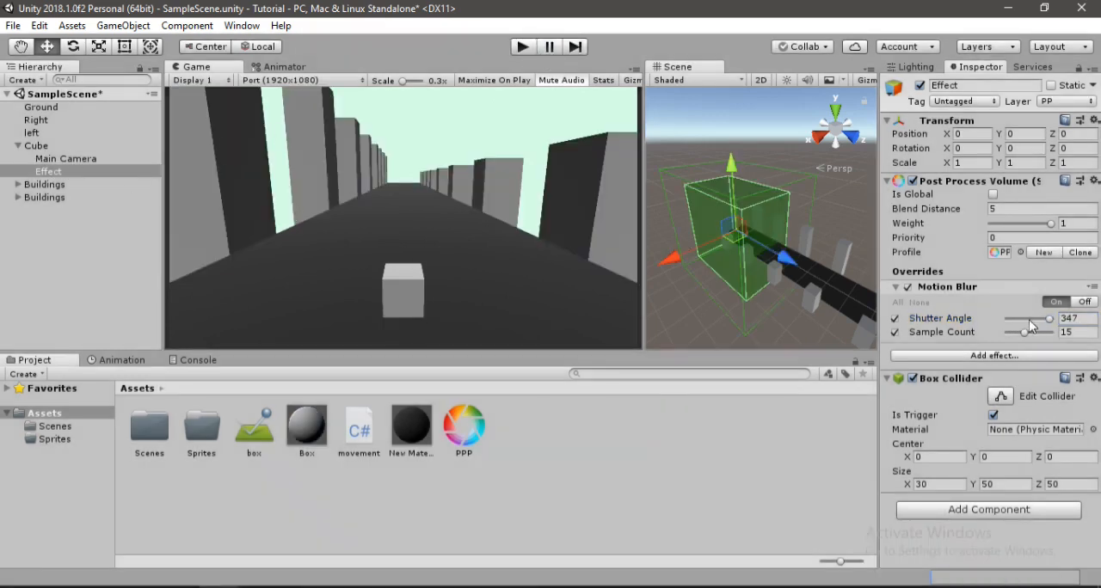
pyautogui.moveTo(1049, 318); pyautogui.dragTo(1027, 319)
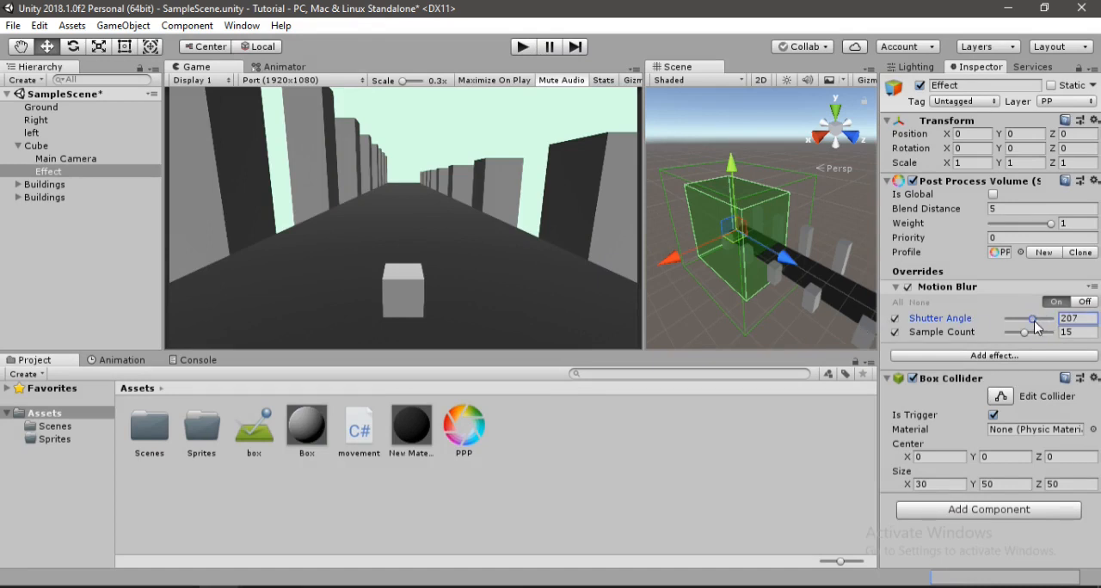
pyautogui.moveTo(1029, 326); pyautogui.dragTo(1049, 318)
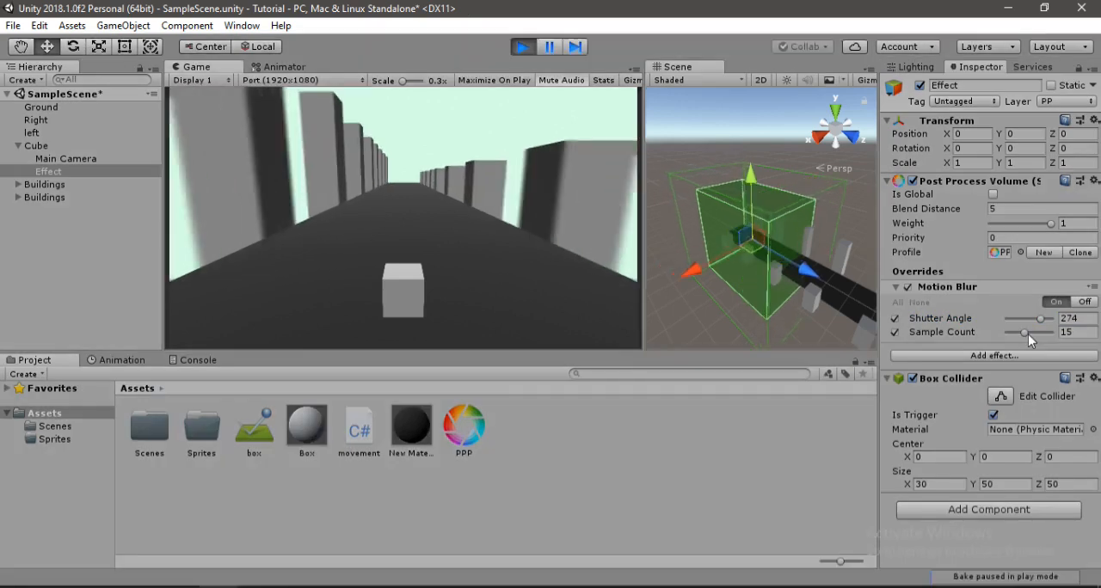
# - Raise the Motion Blur Sample Count slider to its maximum of 32
pyautogui.moveTo(1041, 331); pyautogui.dragTo(1074, 332)
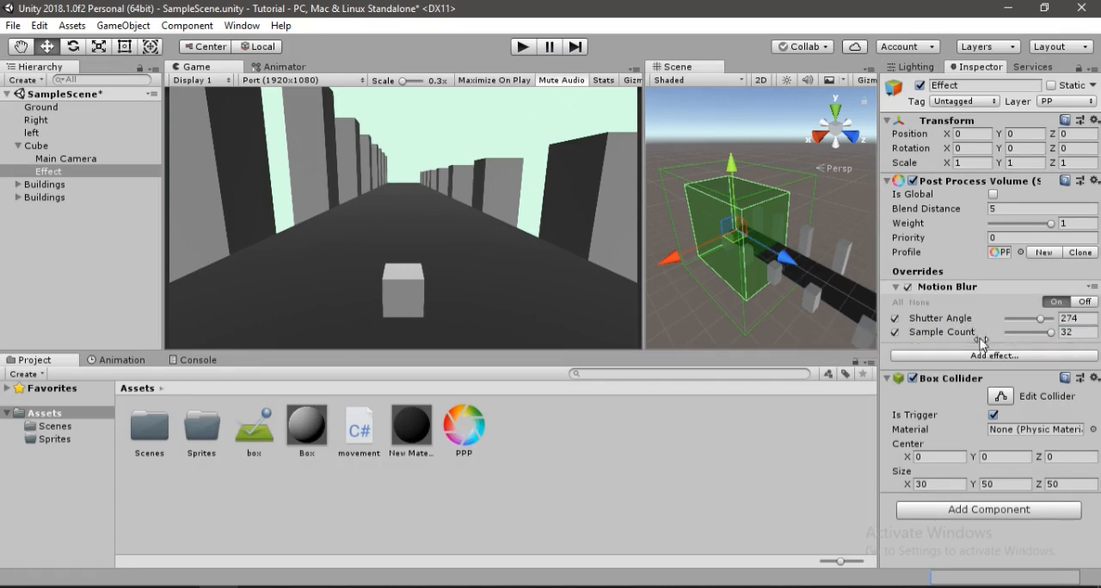
# - Open the Add effect list, then dismiss it without adding any effect
pyautogui.click(992, 355)
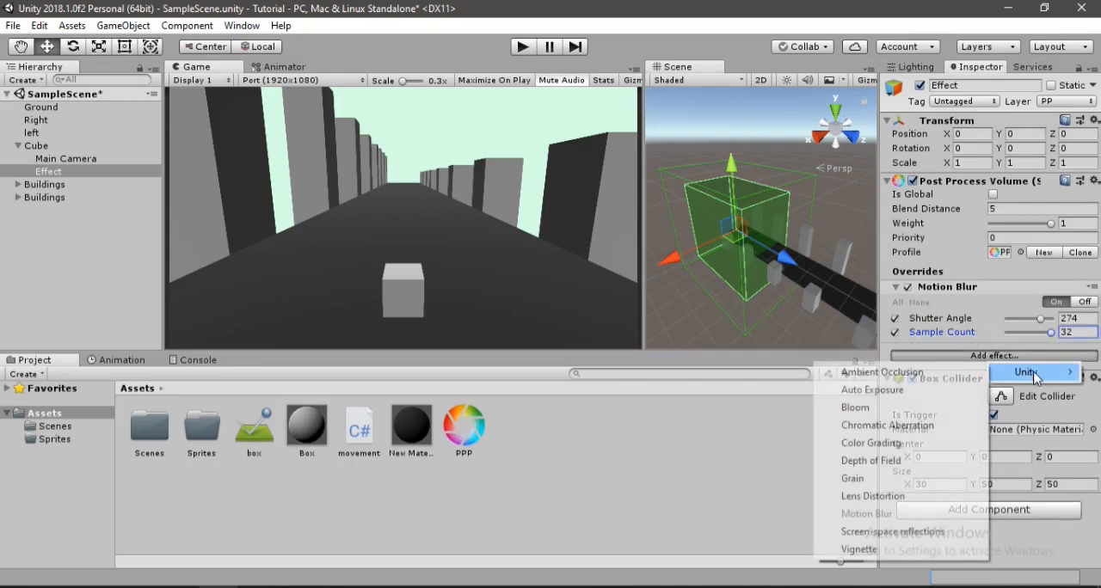
pyautogui.moveTo(870, 460)
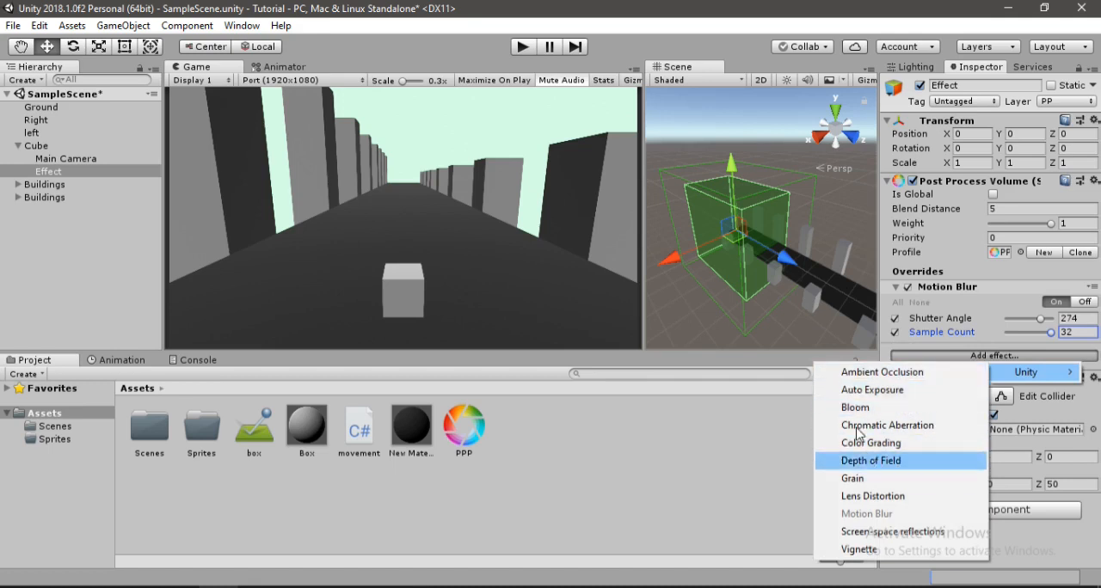
pyautogui.moveTo(775, 456)
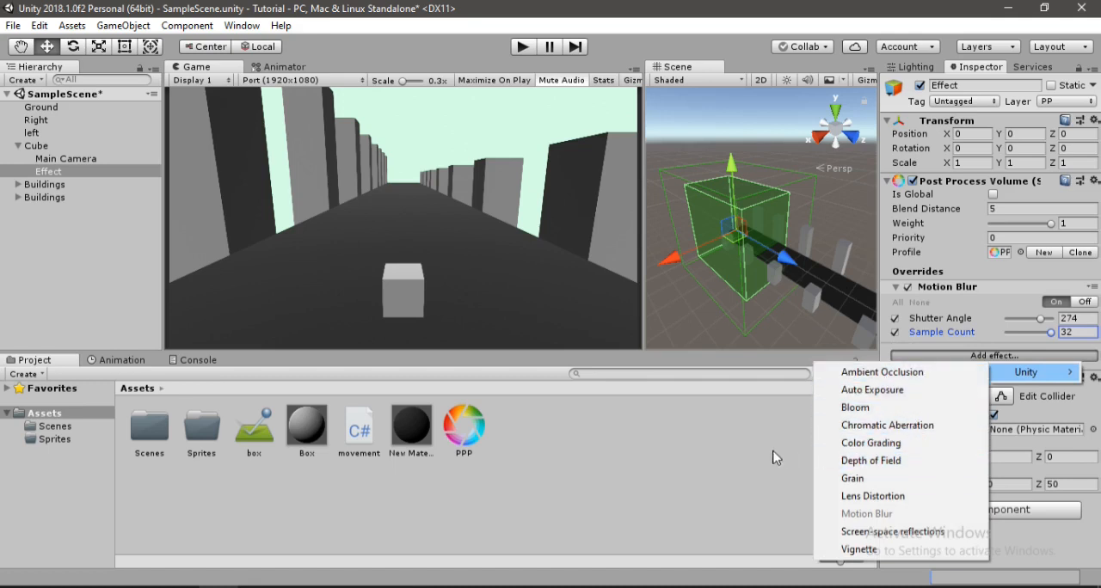
pyautogui.click(705, 435)
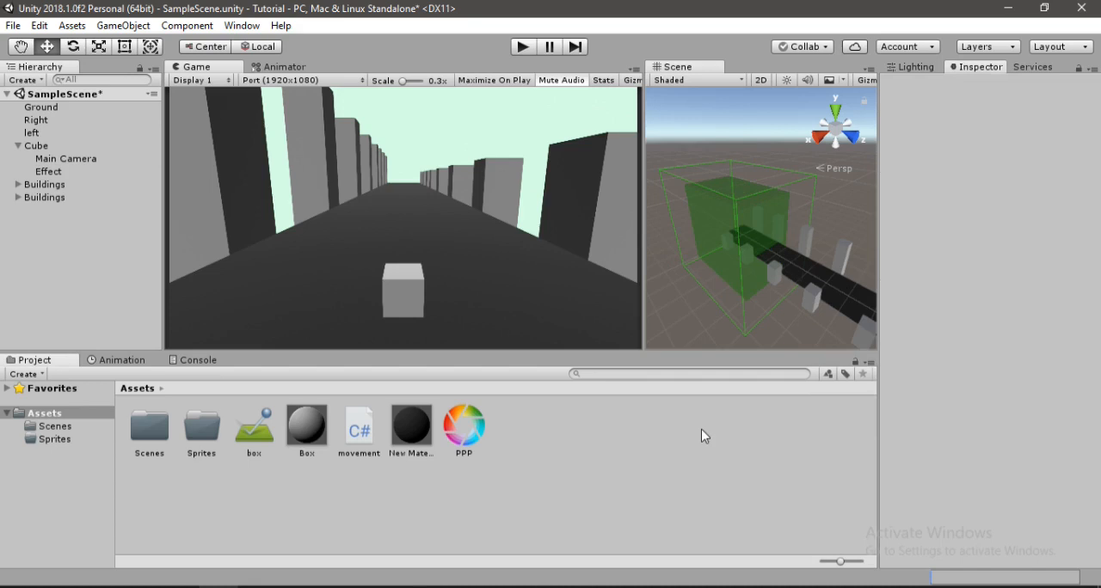
pyautogui.moveTo(497, 448)
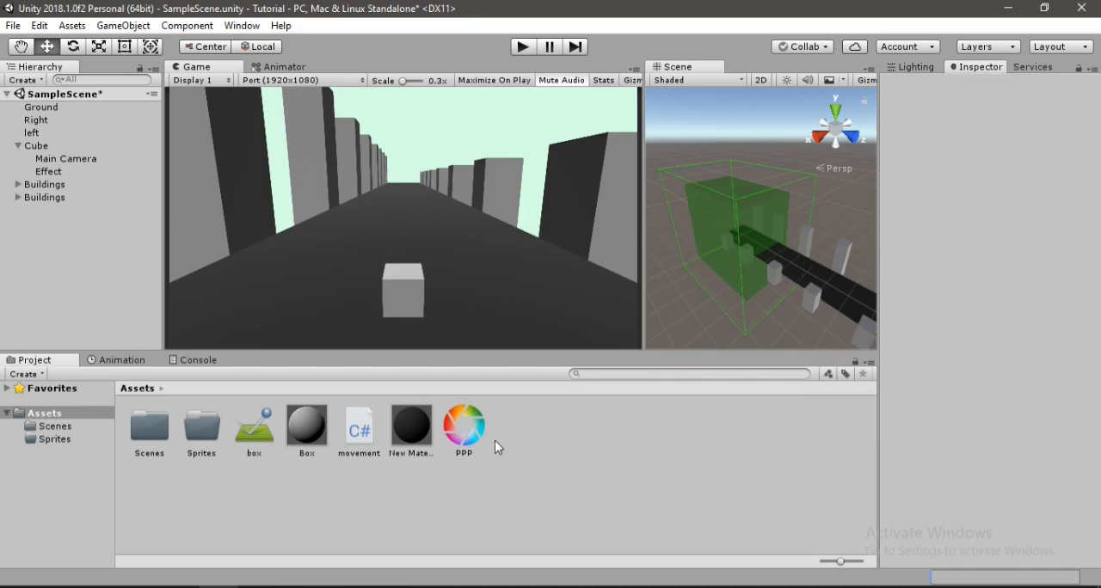
pyautogui.moveTo(420, 410)
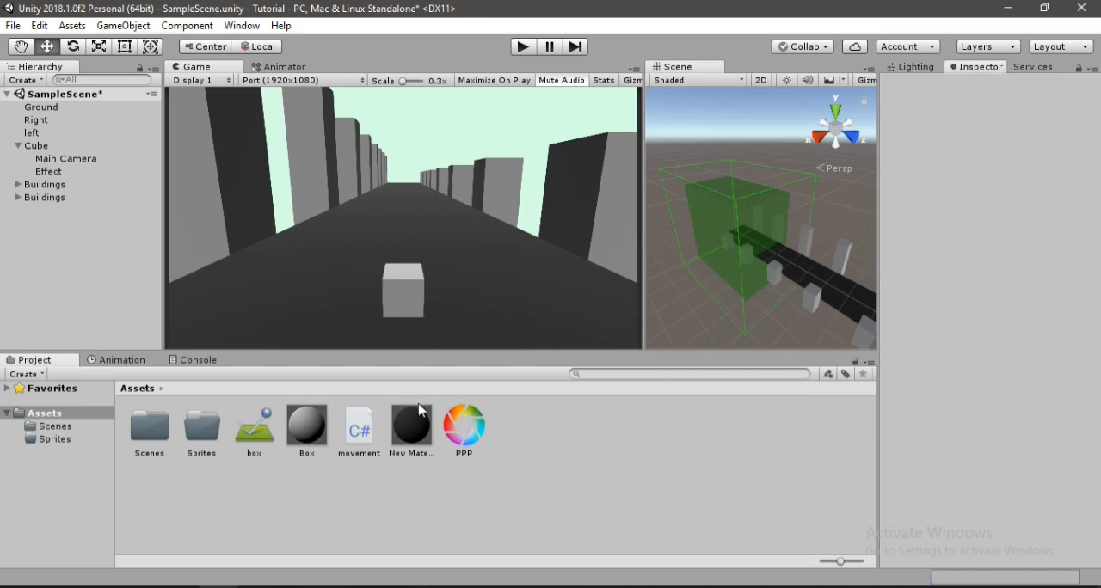